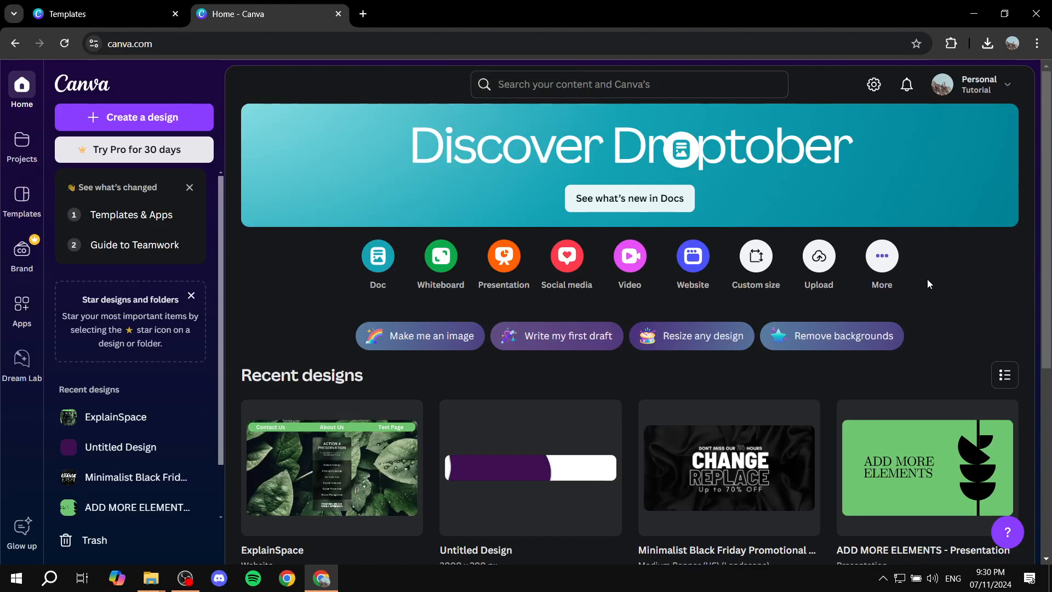
Upload the Blank Company Profile Business Presentation .pptx from the Desktop as a new design
left_click(176, 13)
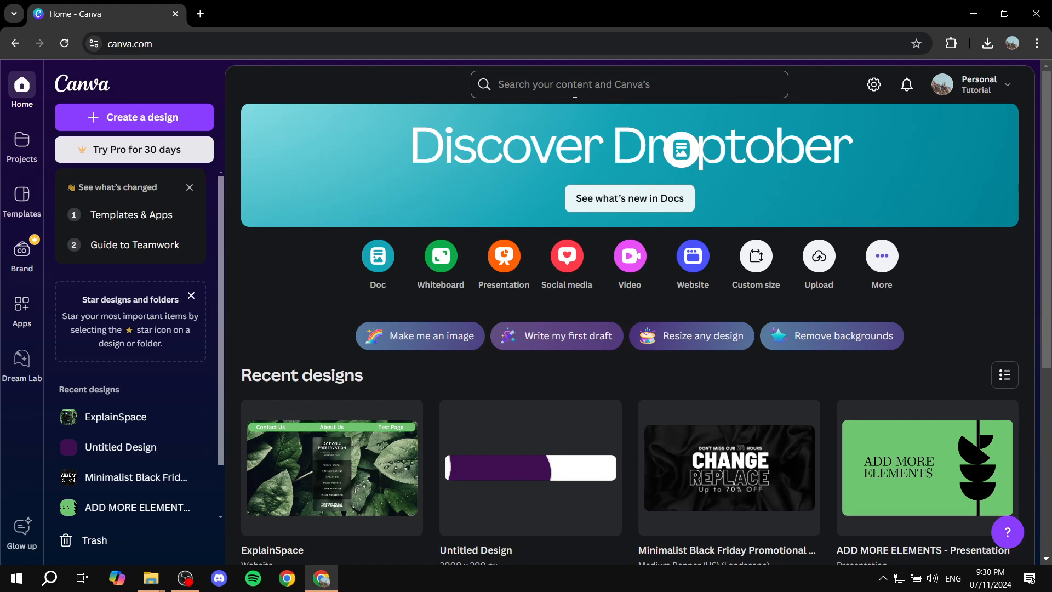
mouse_move(984, 257)
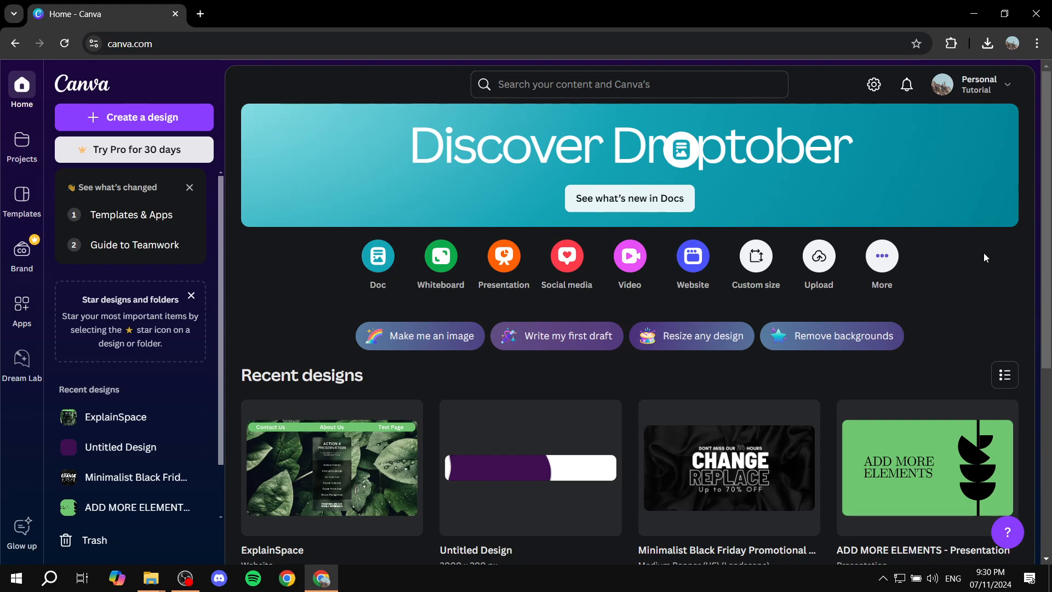
mouse_move(1047, 339)
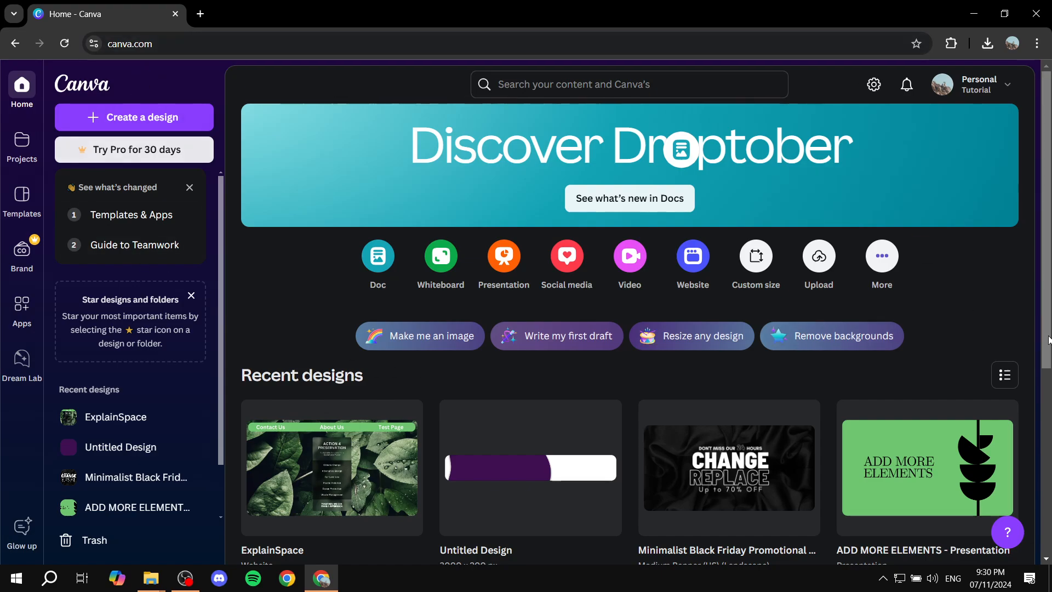
left_click(817, 264)
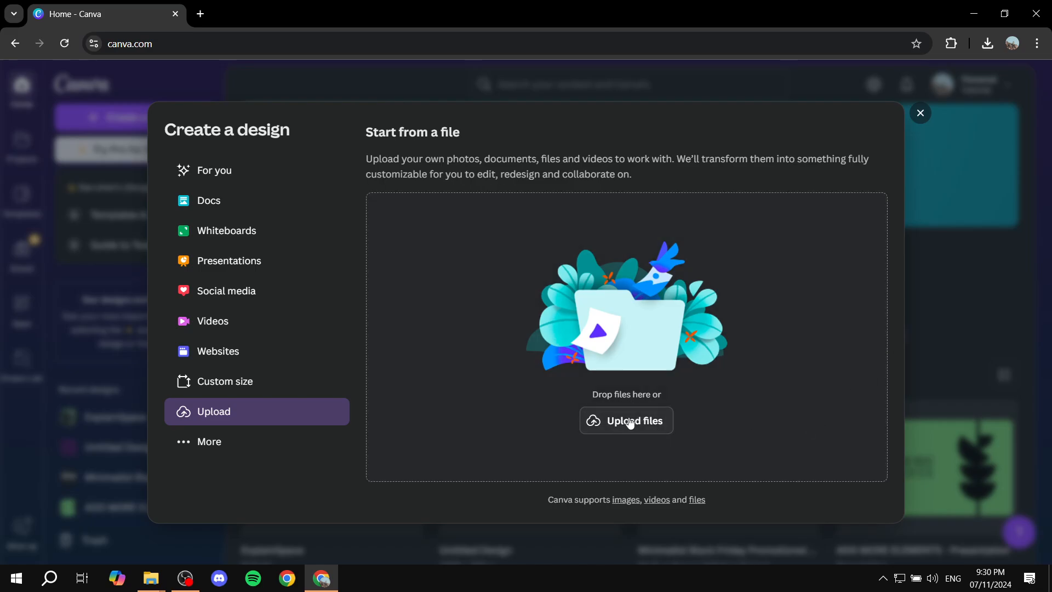
left_click(624, 420)
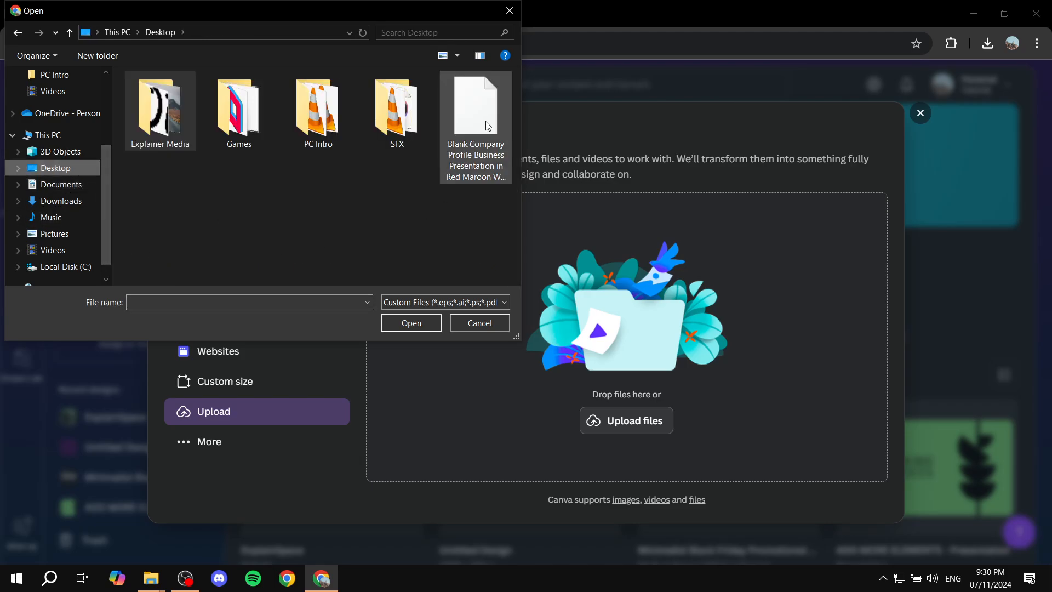
mouse_move(470, 97)
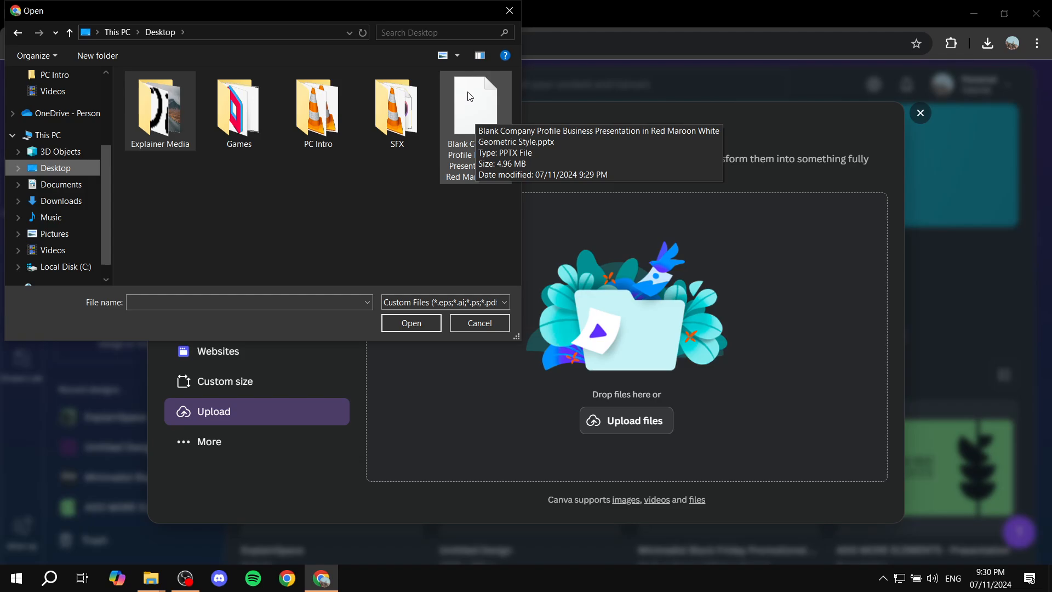
mouse_move(481, 112)
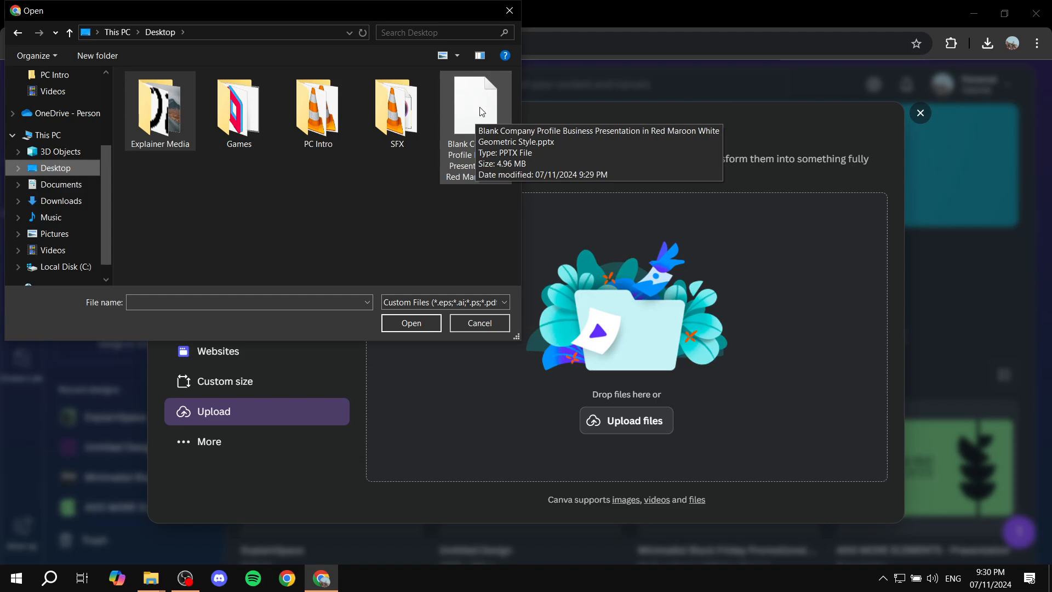
left_click(478, 322)
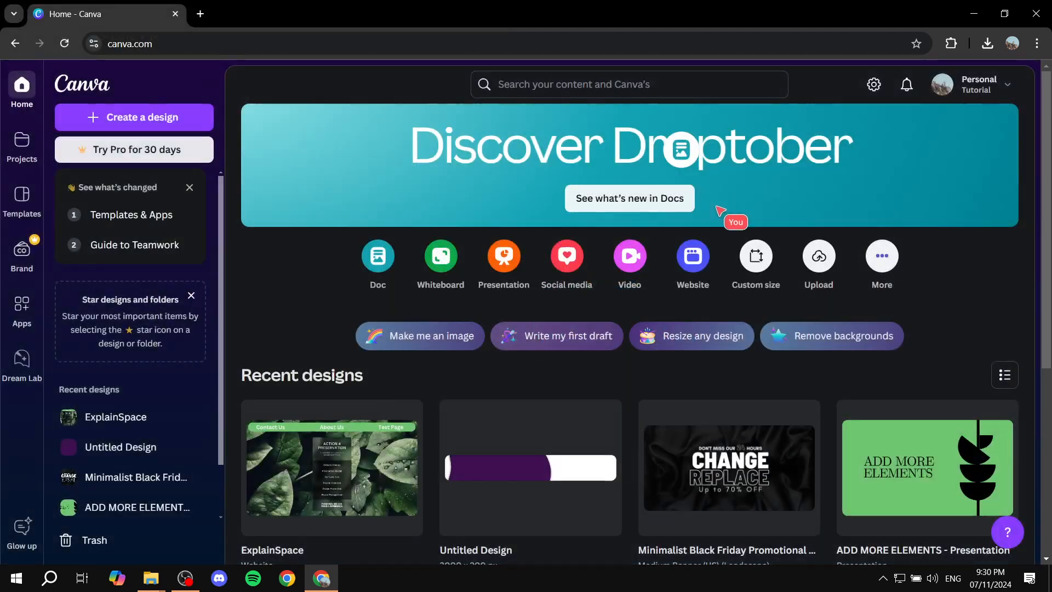
Open the imported Blank Company Profile design from Recent designs once the import finishes
left_click(817, 261)
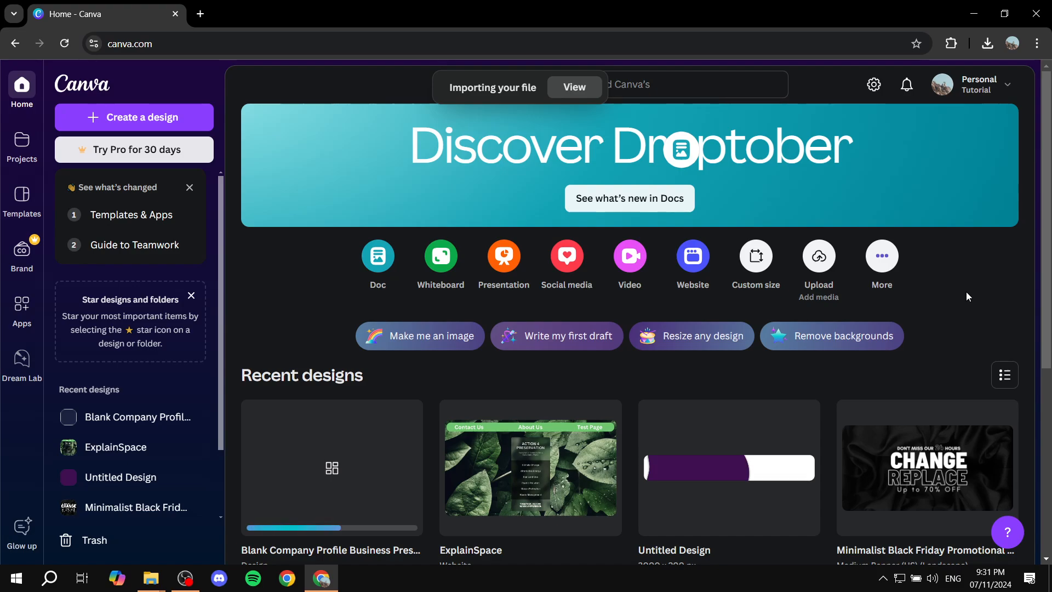
mouse_move(331, 466)
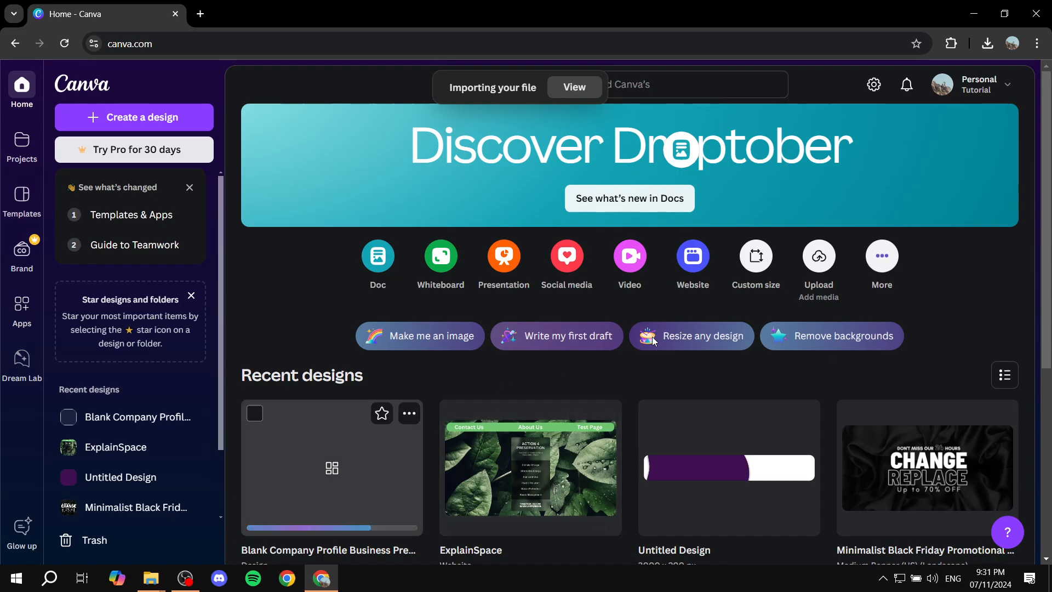
mouse_move(367, 465)
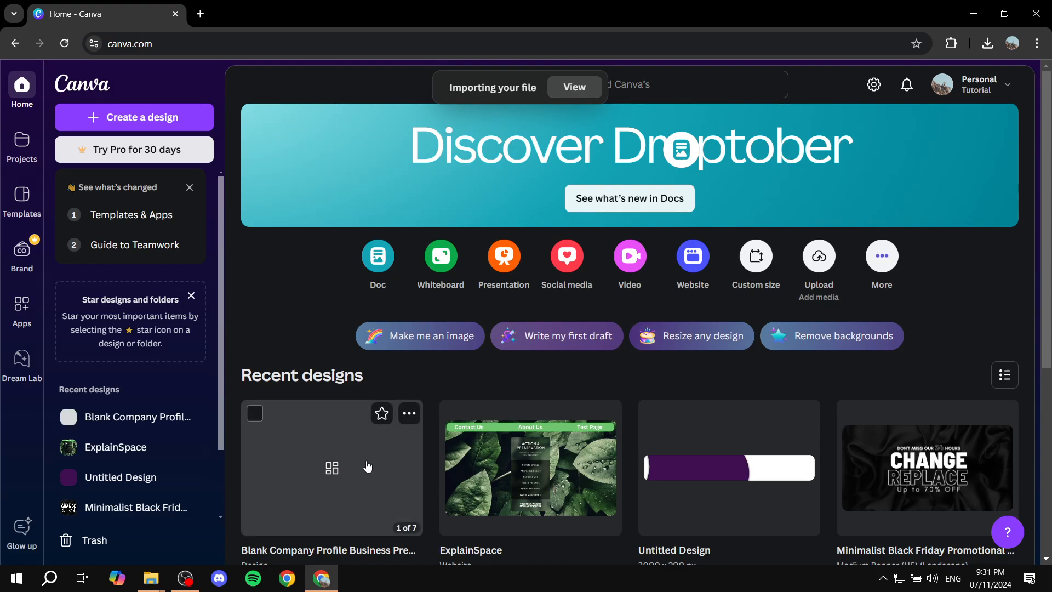
mouse_move(368, 473)
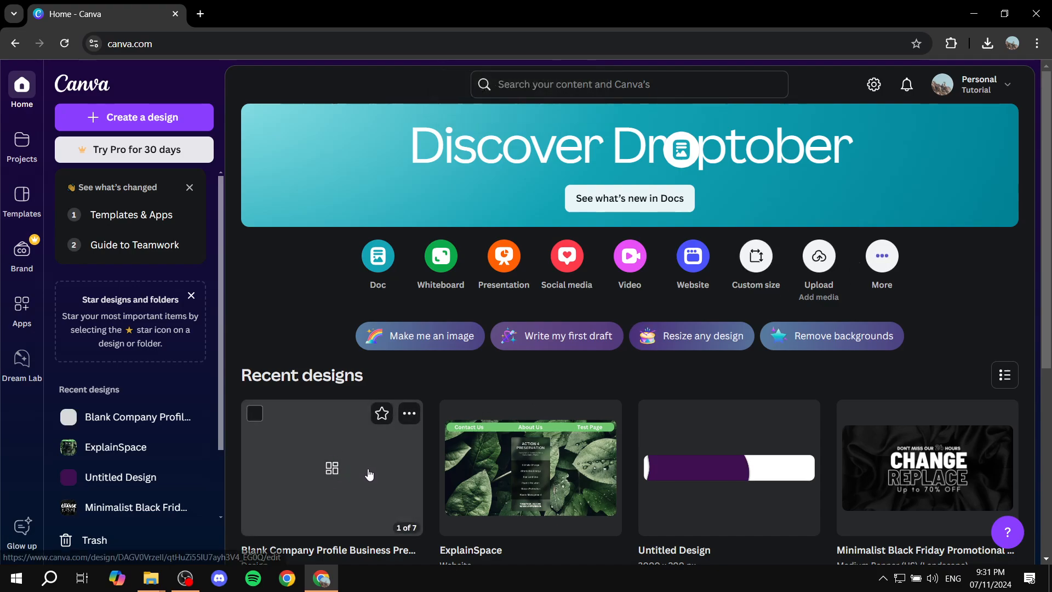
left_click(331, 468)
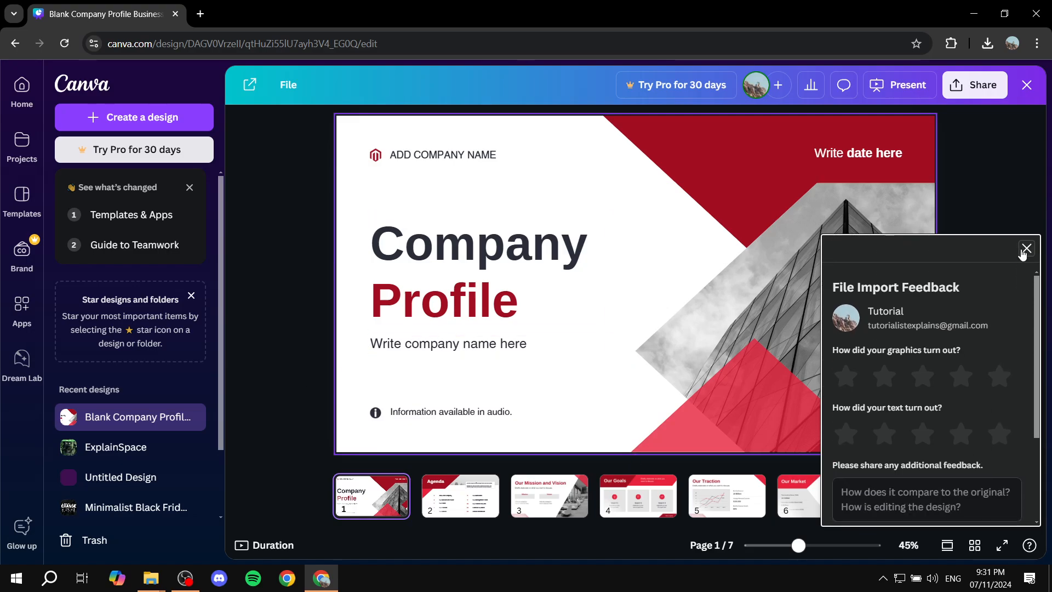
Close the File Import Feedback panel, view the Agenda and Our Market pages, then show page 1's options
left_click(1025, 248)
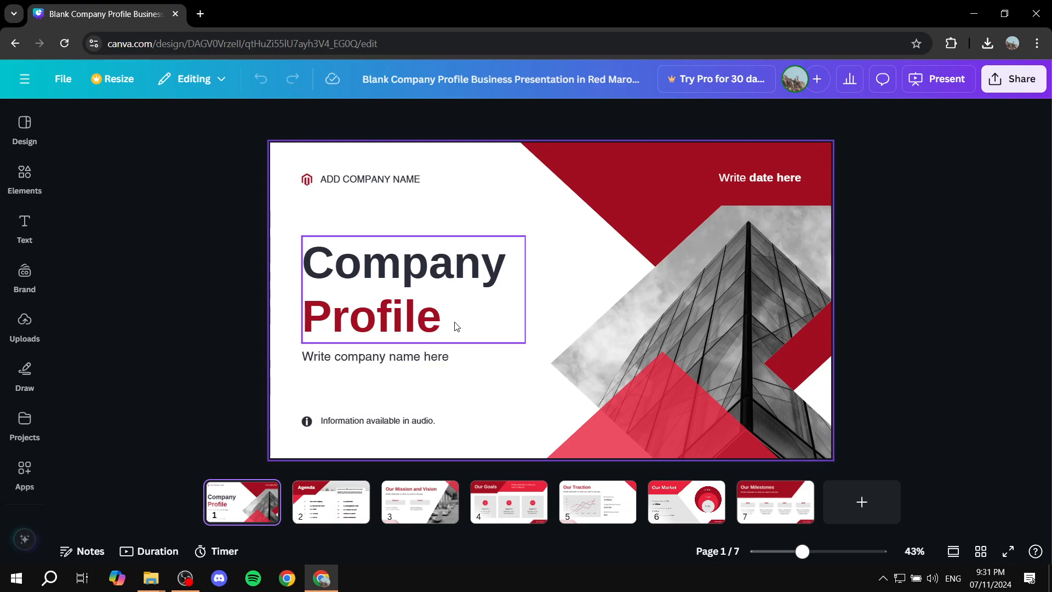
left_click(330, 502)
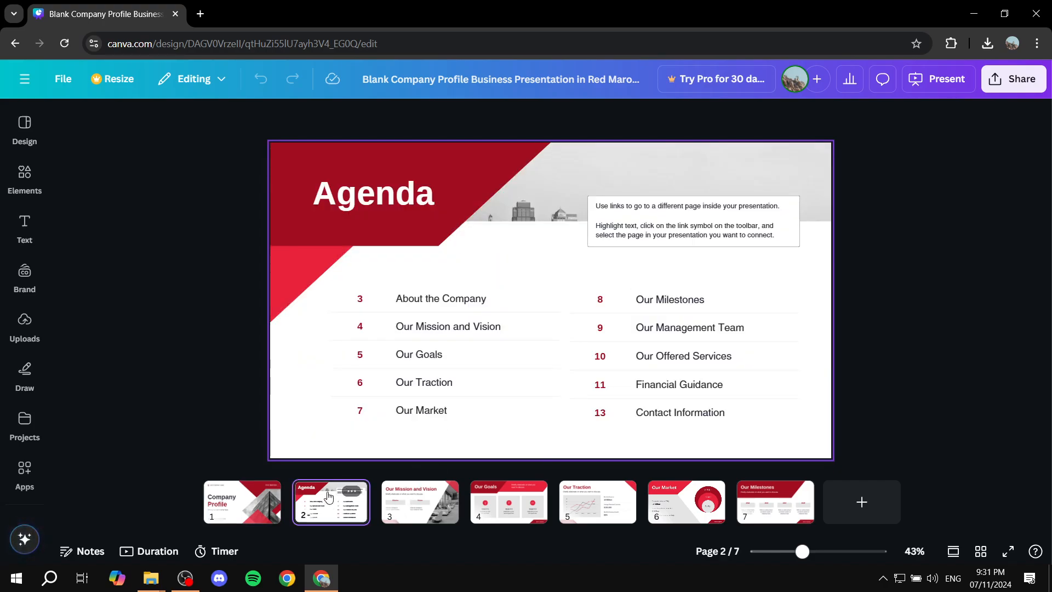
left_click(685, 502)
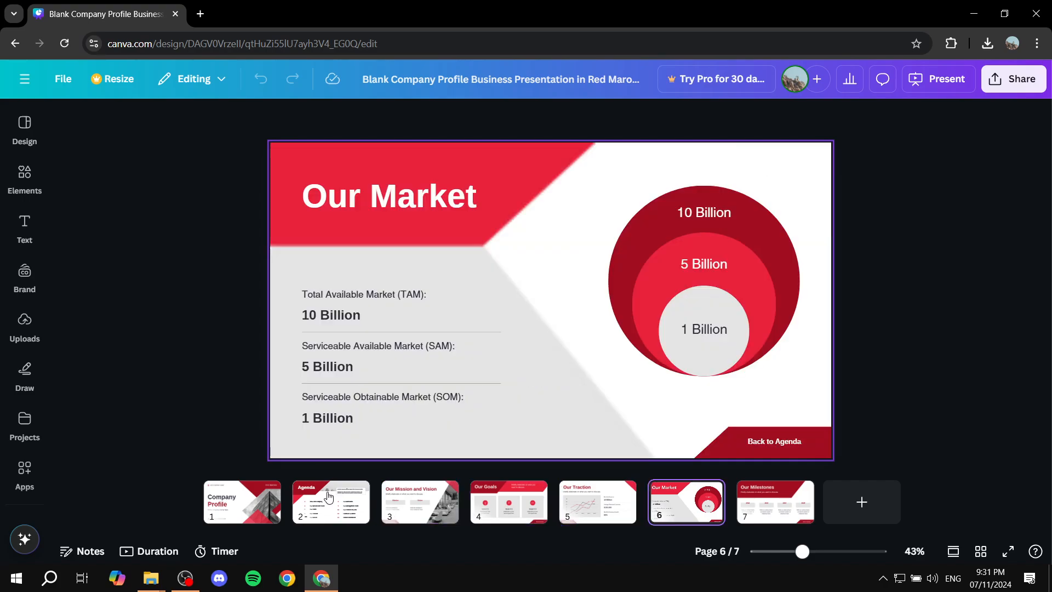
left_click(241, 502)
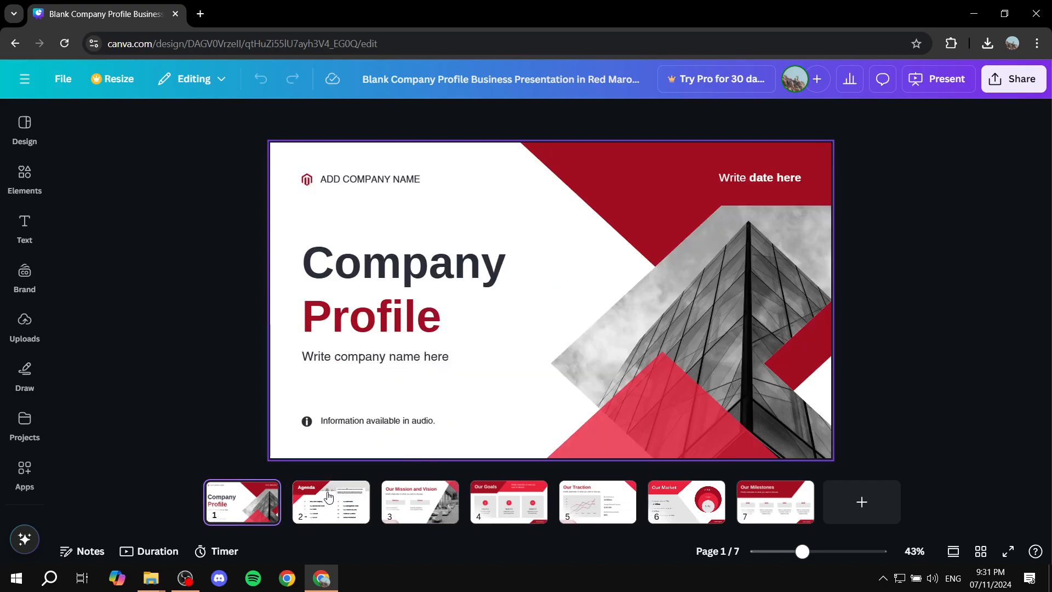
left_click(190, 401)
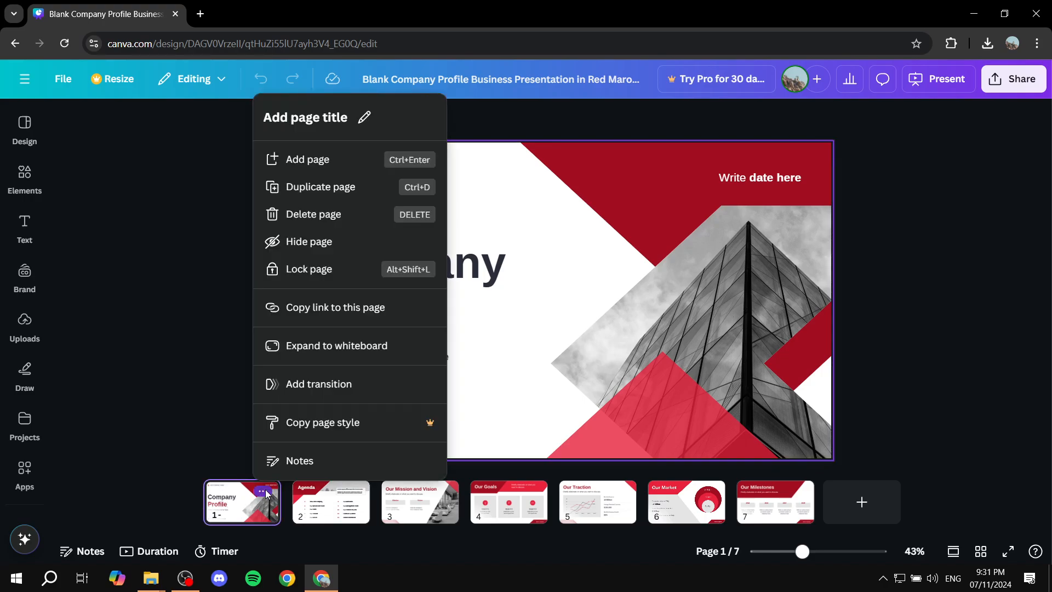
mouse_move(229, 478)
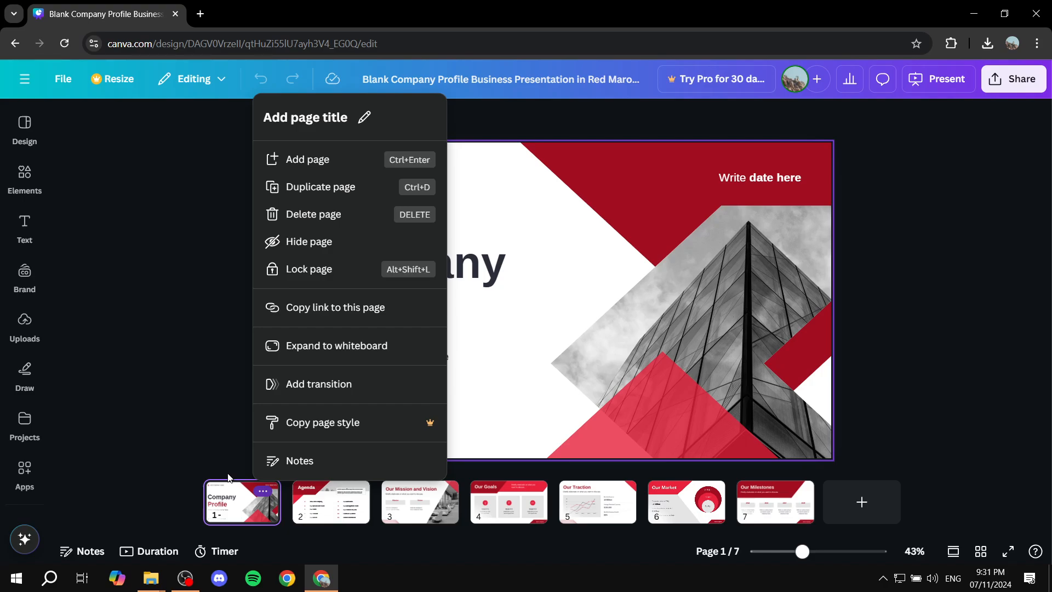
mouse_move(231, 511)
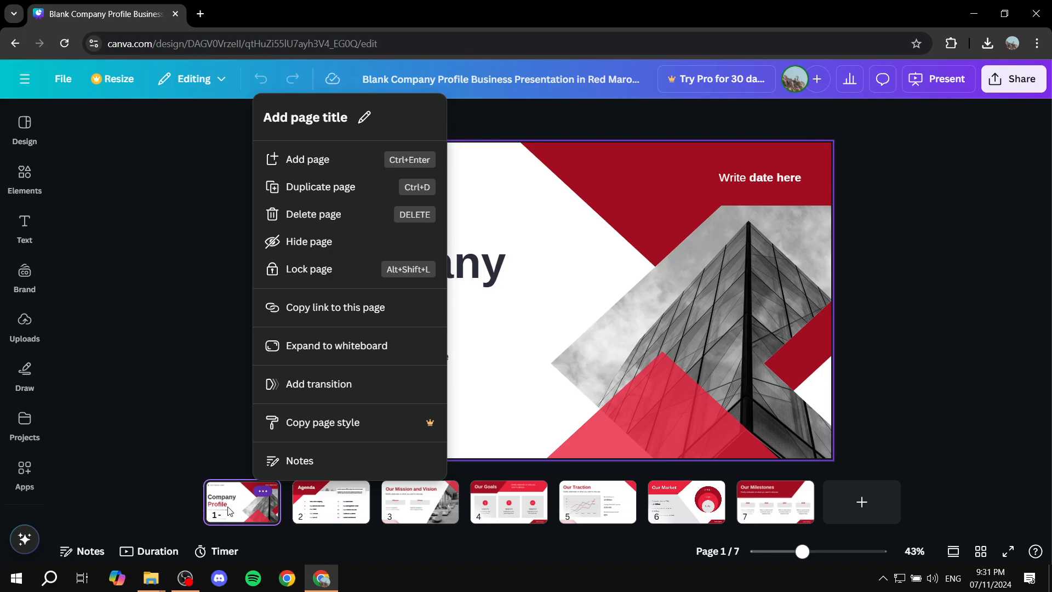
left_click(474, 288)
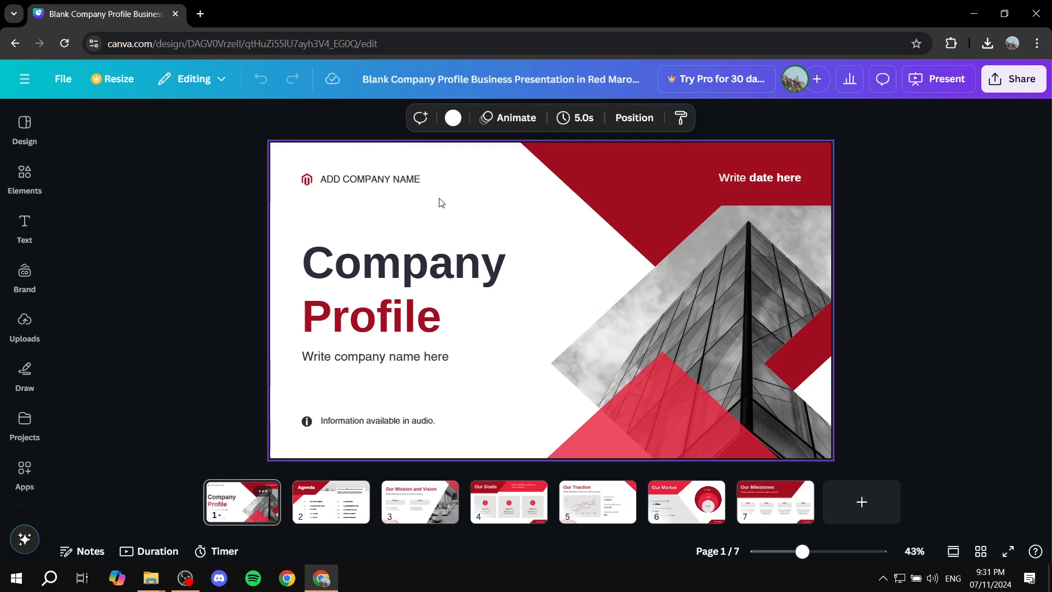
mouse_move(402, 168)
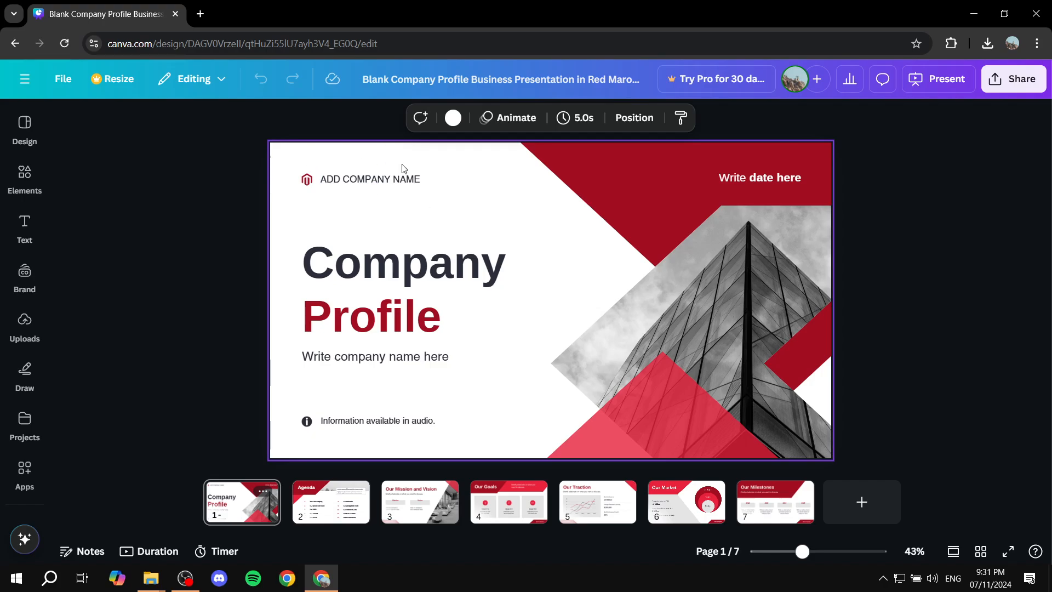
mouse_move(414, 161)
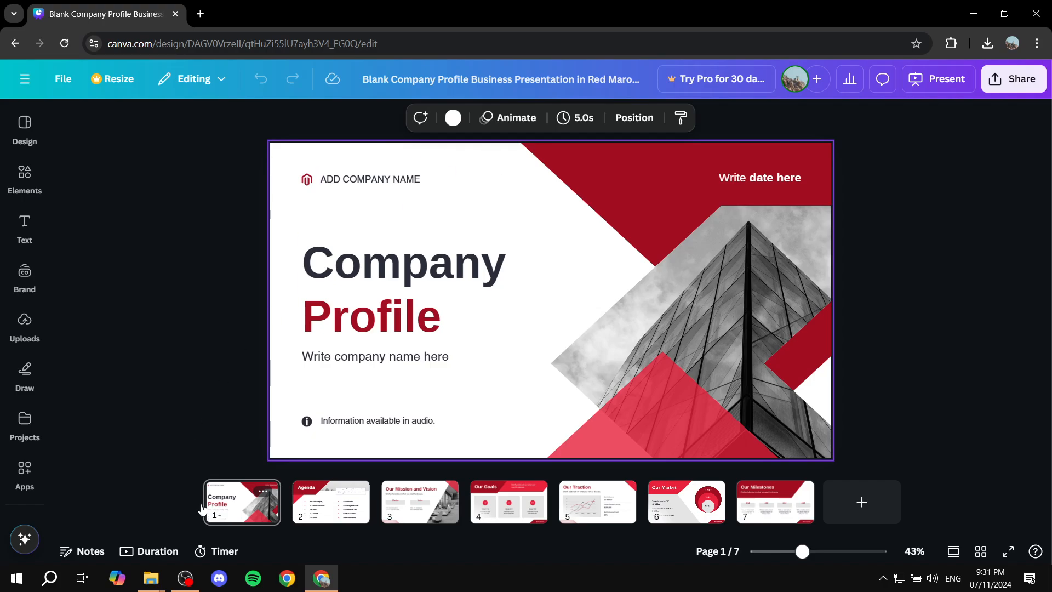
mouse_move(775, 501)
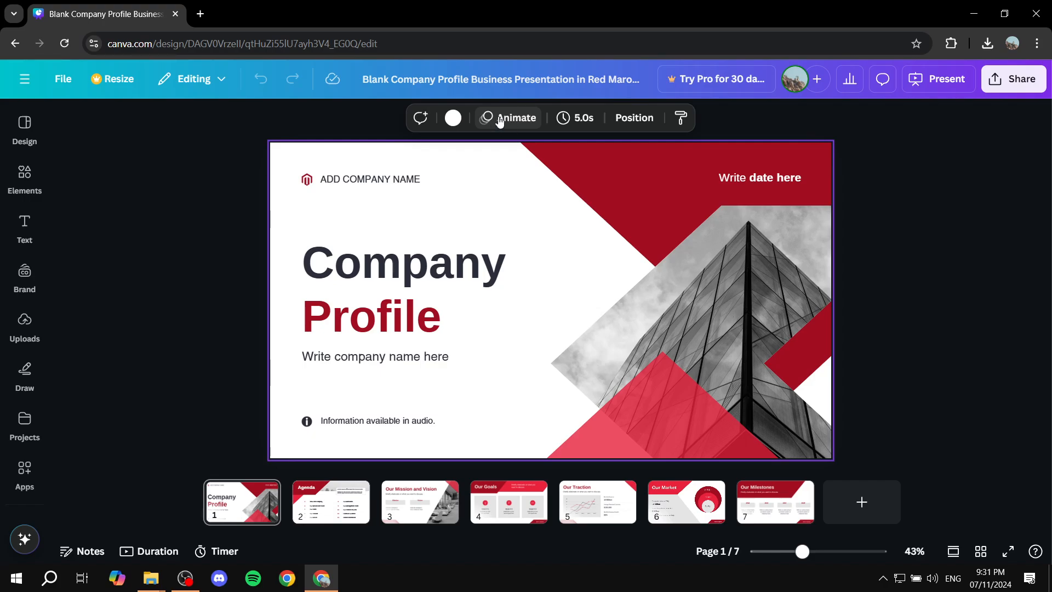
mouse_move(337, 125)
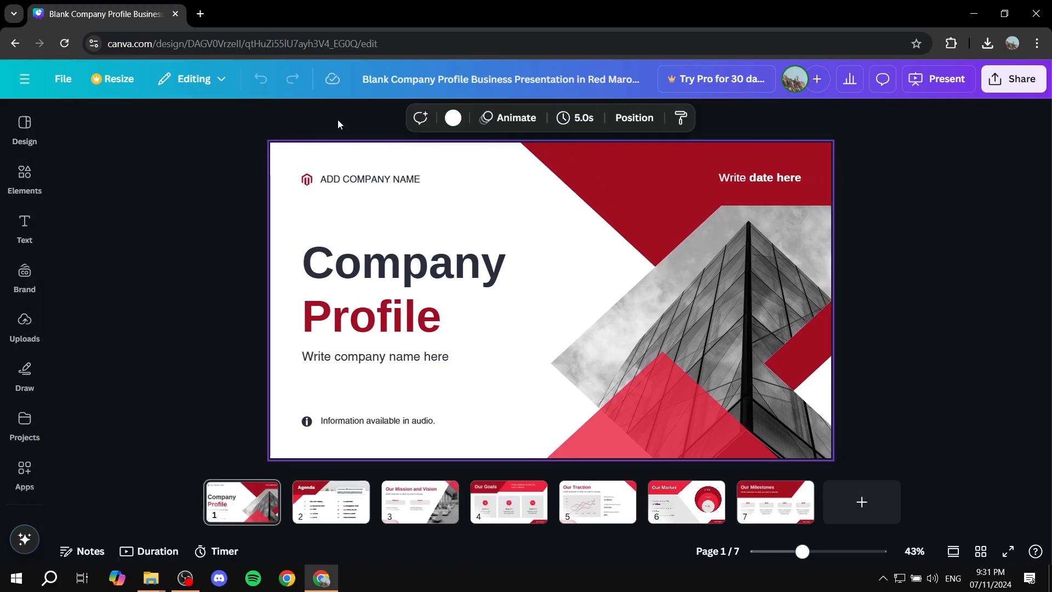
mouse_move(285, 150)
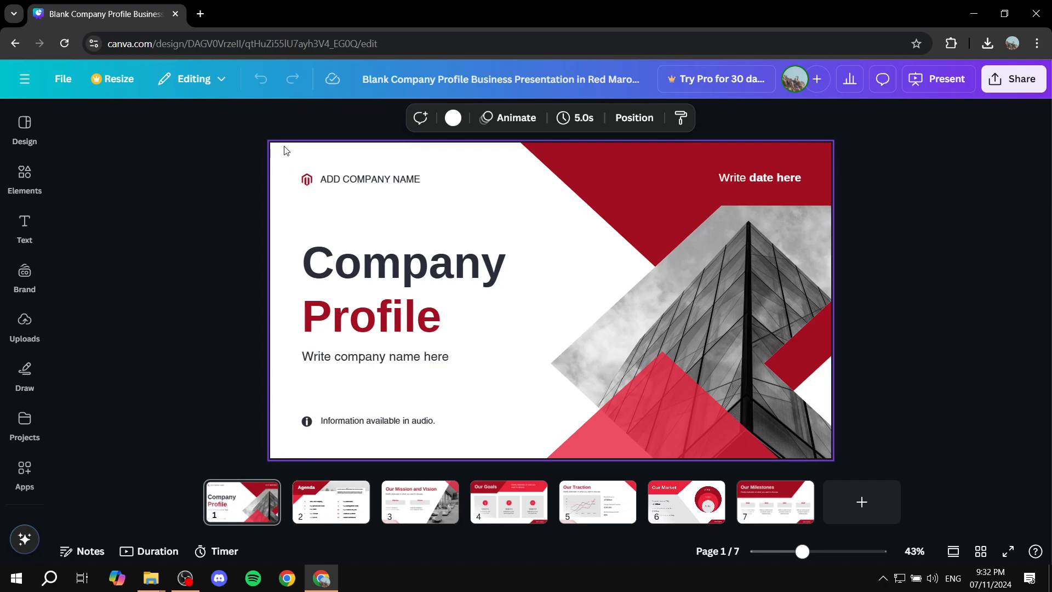
mouse_move(243, 169)
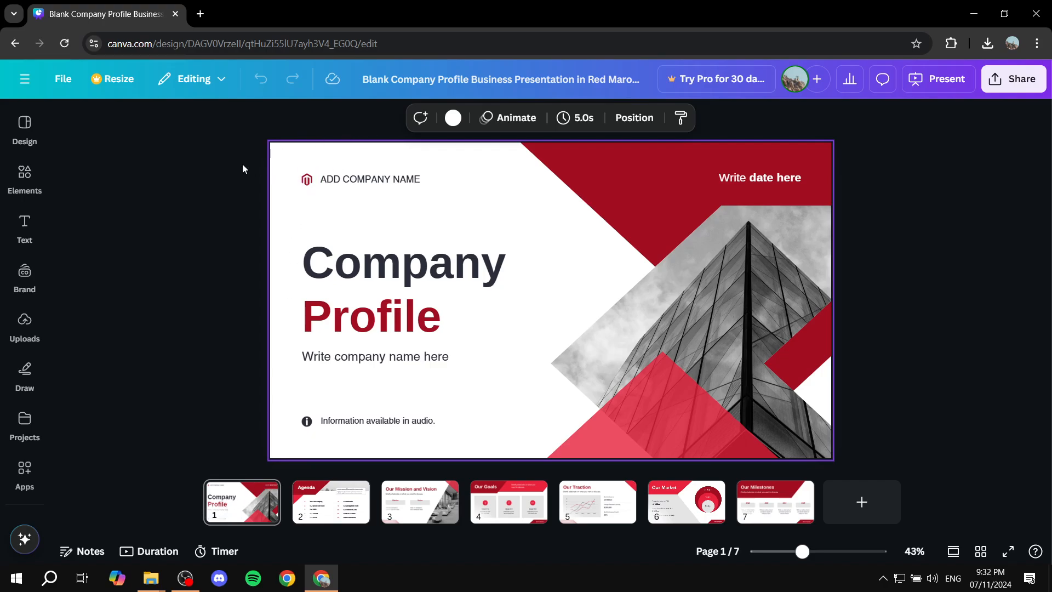
mouse_move(337, 167)
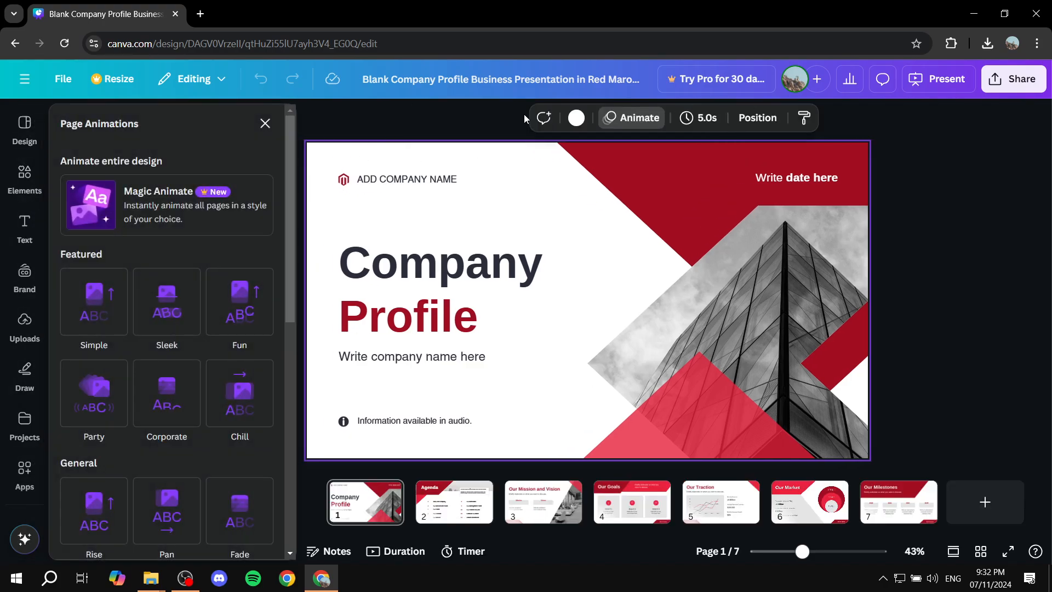
Show the title page's Page Animations and preview the Corporate, Fun and Simple styles
left_click(240, 301)
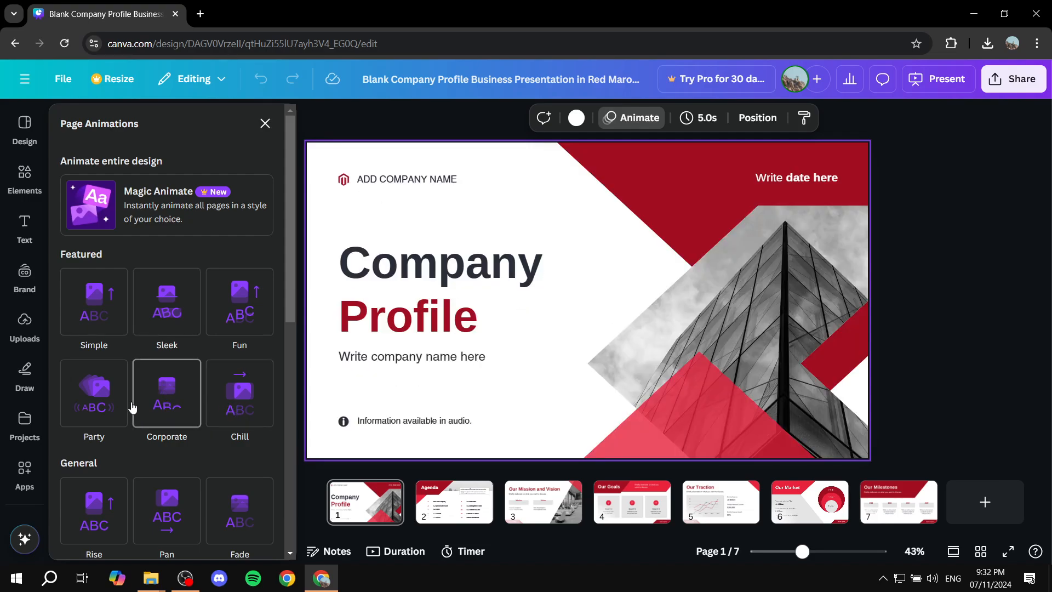
left_click(93, 394)
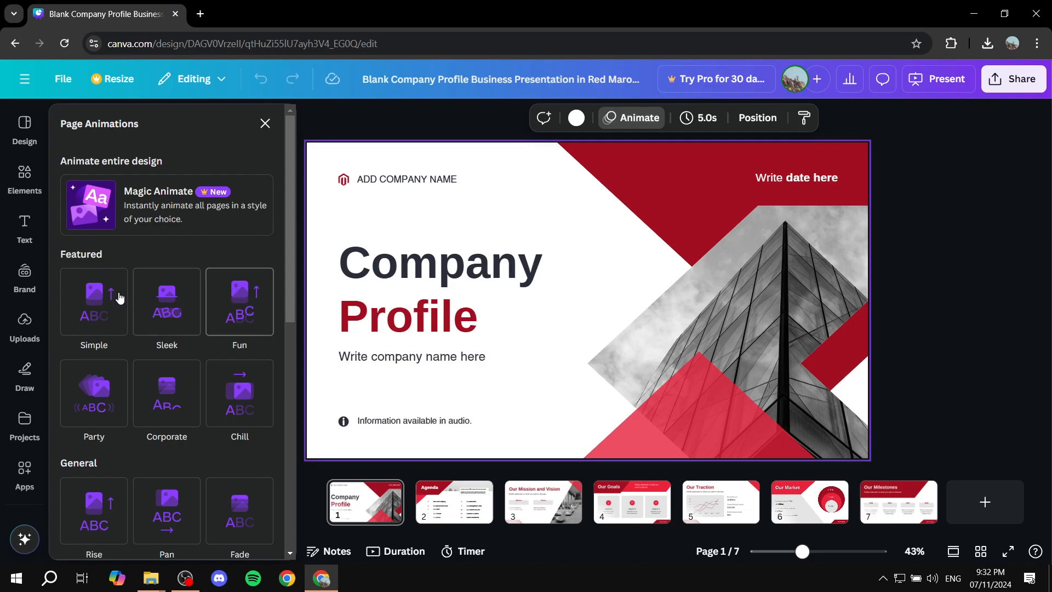
left_click(93, 302)
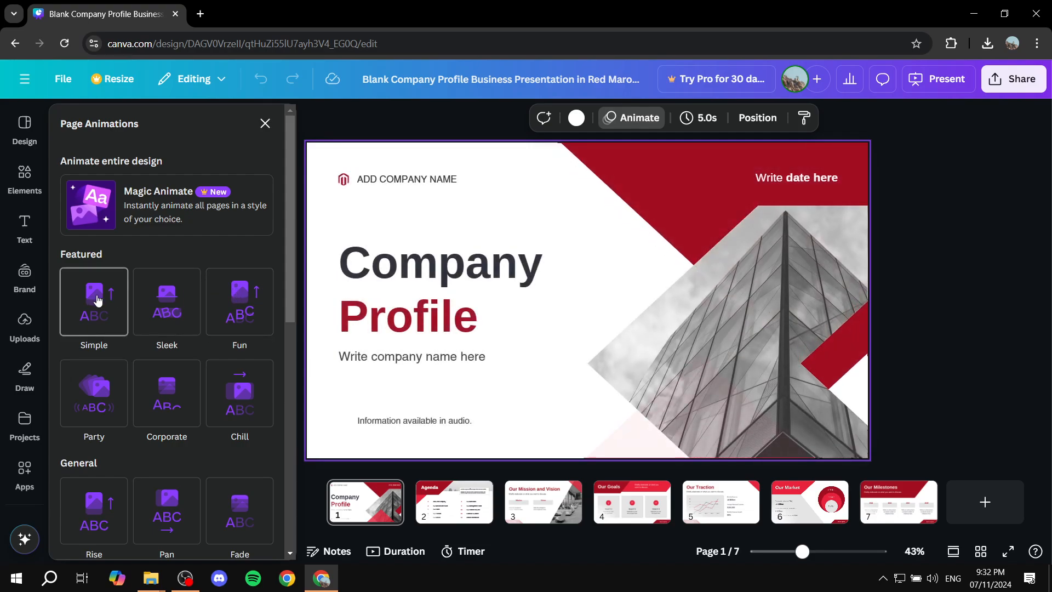
Choose Simple animating on Both enter and exit and apply it to all seven pages
left_click(93, 302)
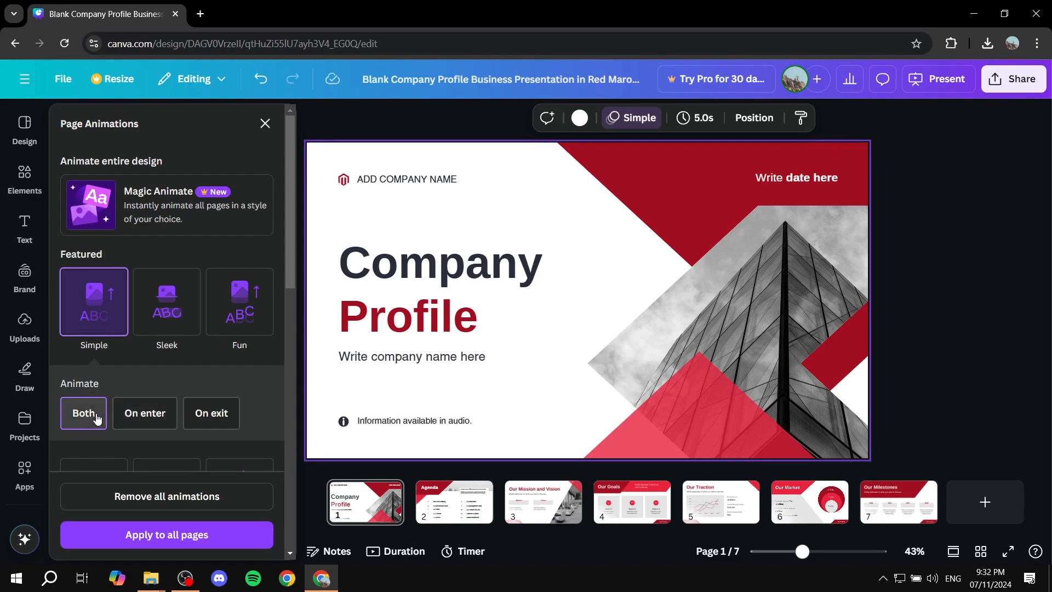
left_click(145, 413)
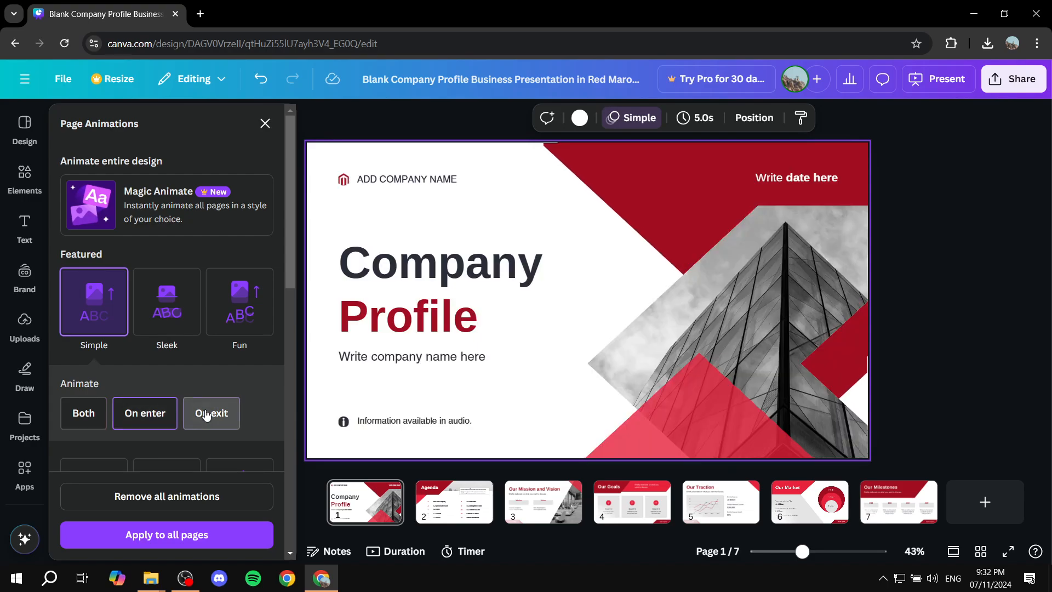
left_click(83, 413)
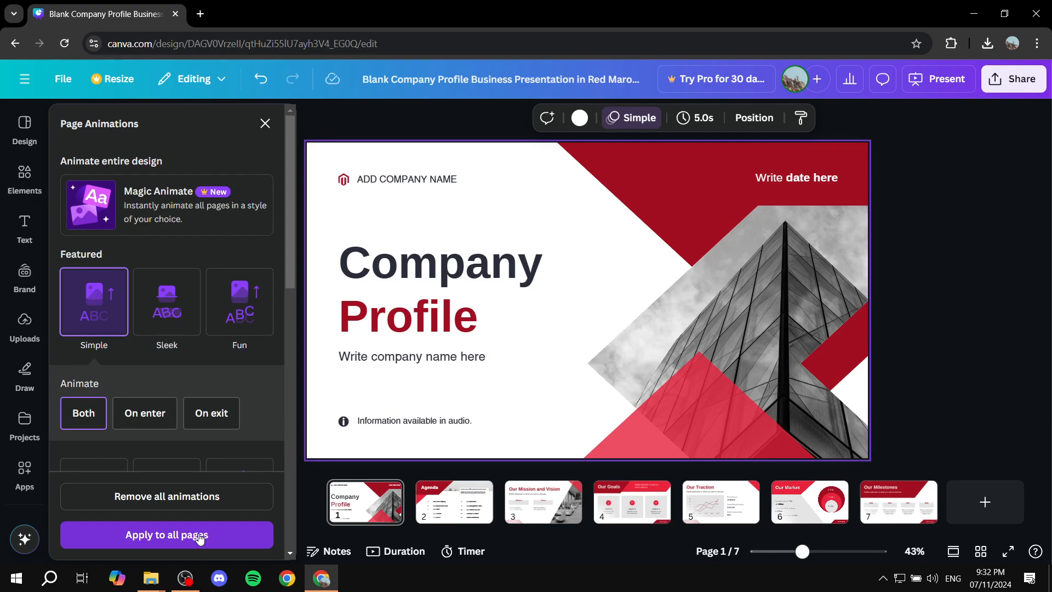
left_click(166, 534)
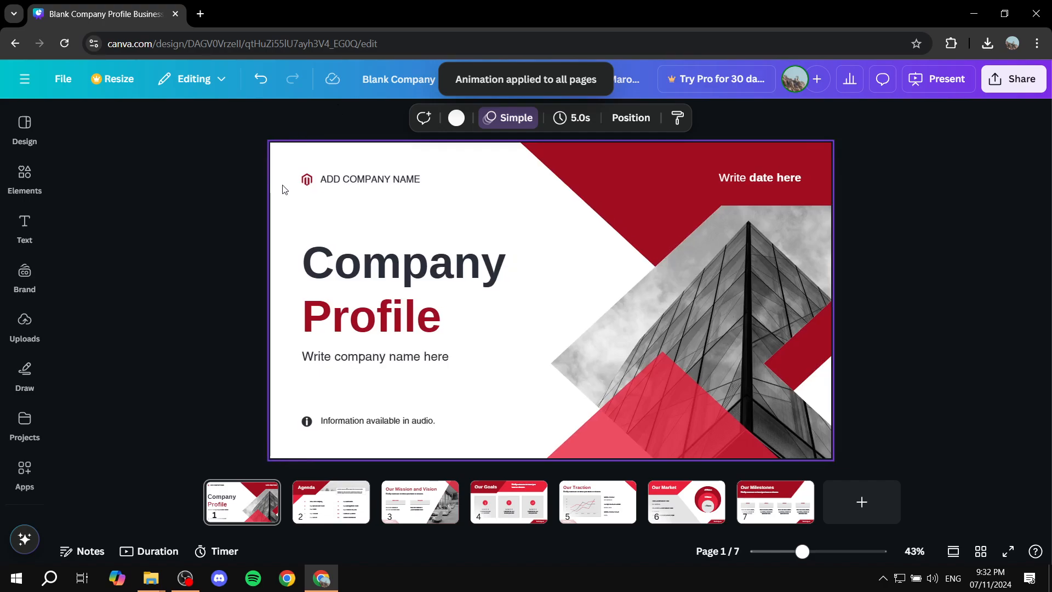
mouse_move(335, 407)
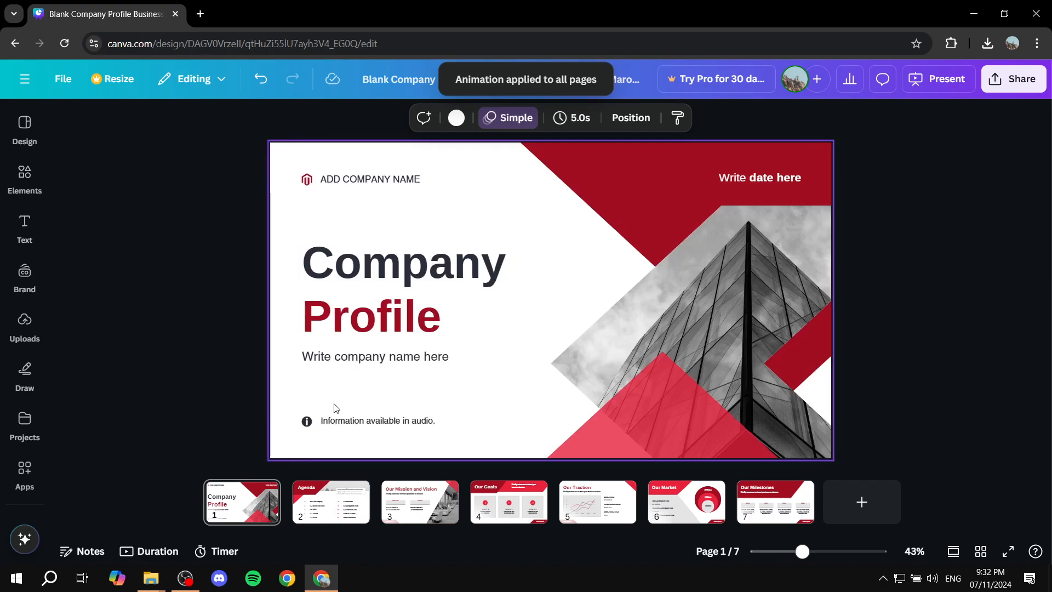
View the Our Goals, Our Traction and Our Milestones pages, then return to the title page's animation settings
left_click(330, 502)
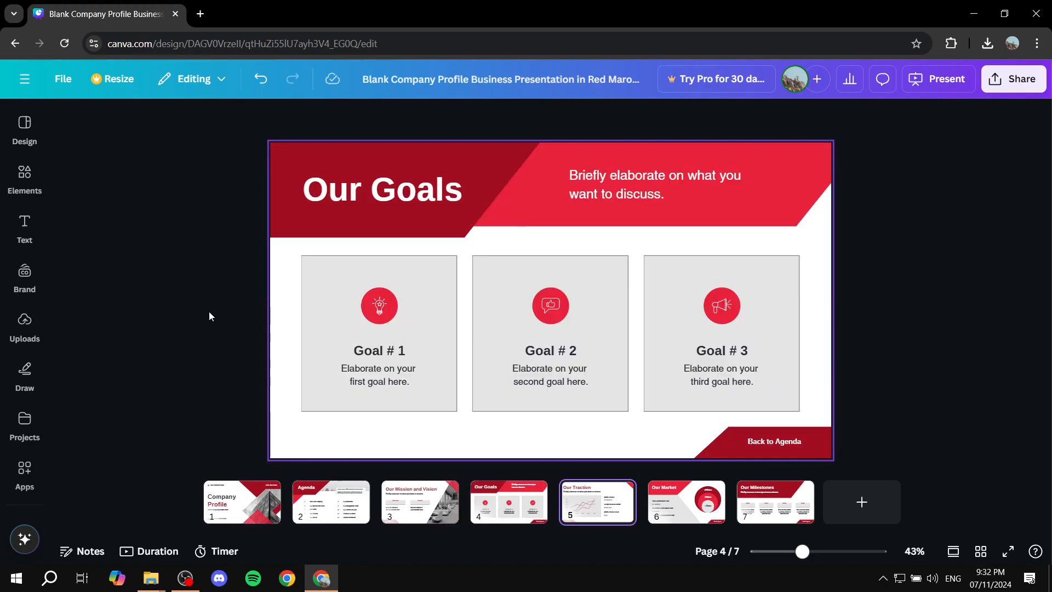
left_click(596, 502)
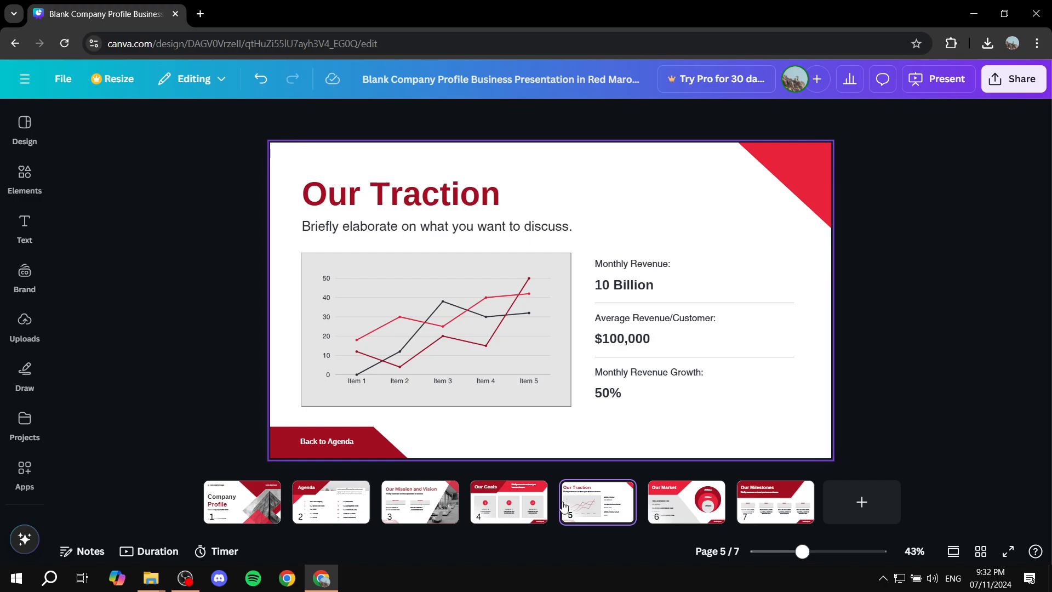
left_click(775, 502)
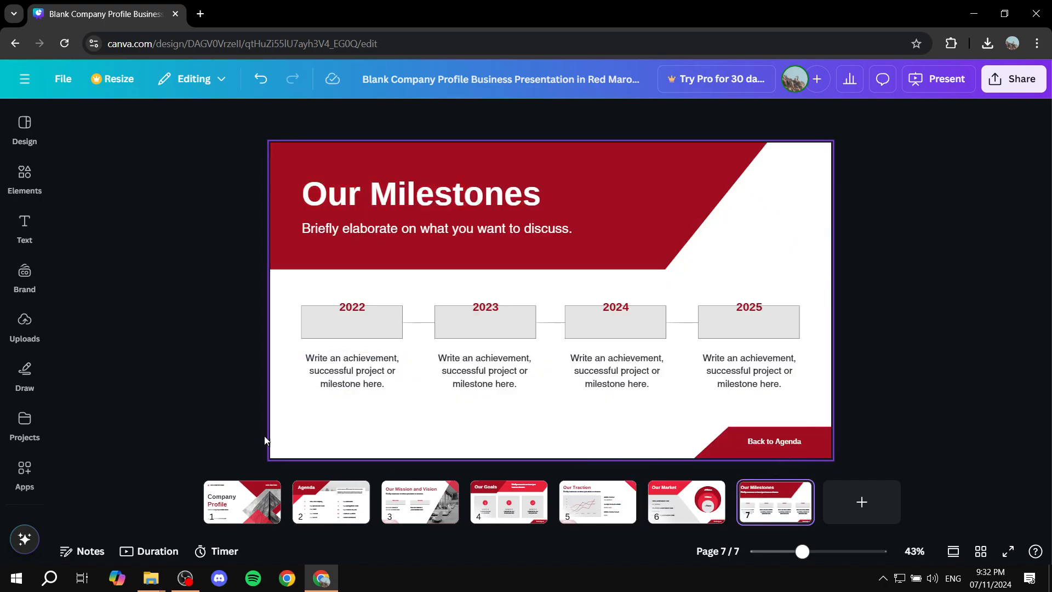
left_click(241, 502)
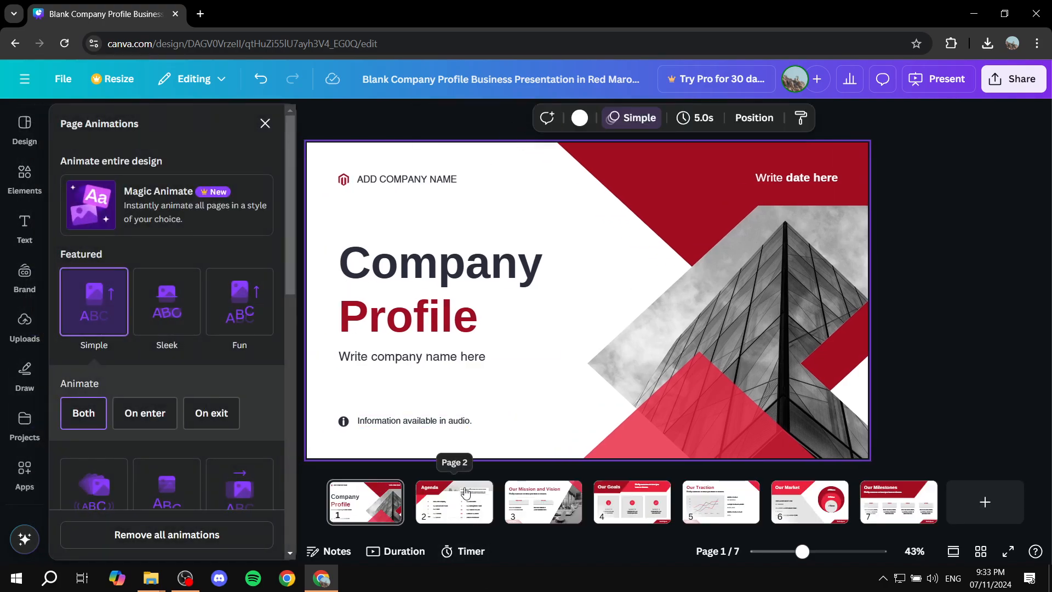
View the Agenda page, close Page Animations, then view the Our Goals and Our Milestones pages
left_click(453, 501)
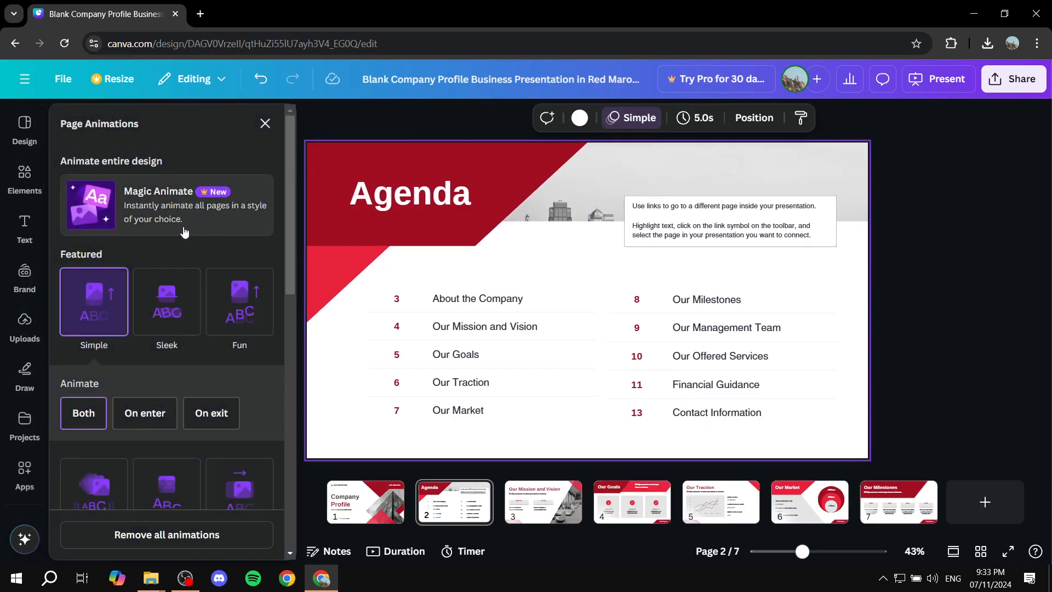
scroll("down", 3)
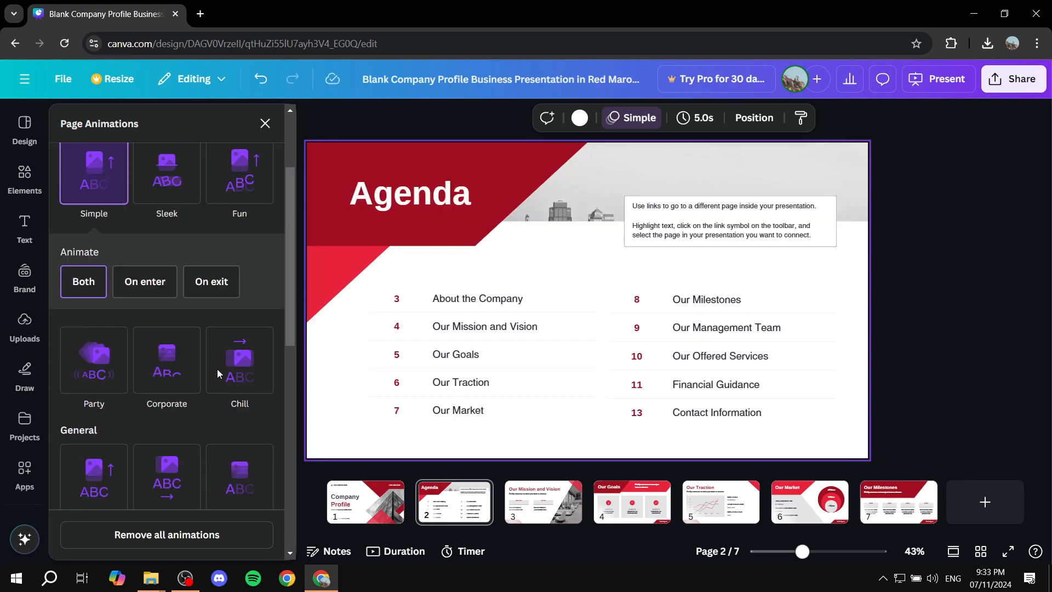
left_click(265, 124)
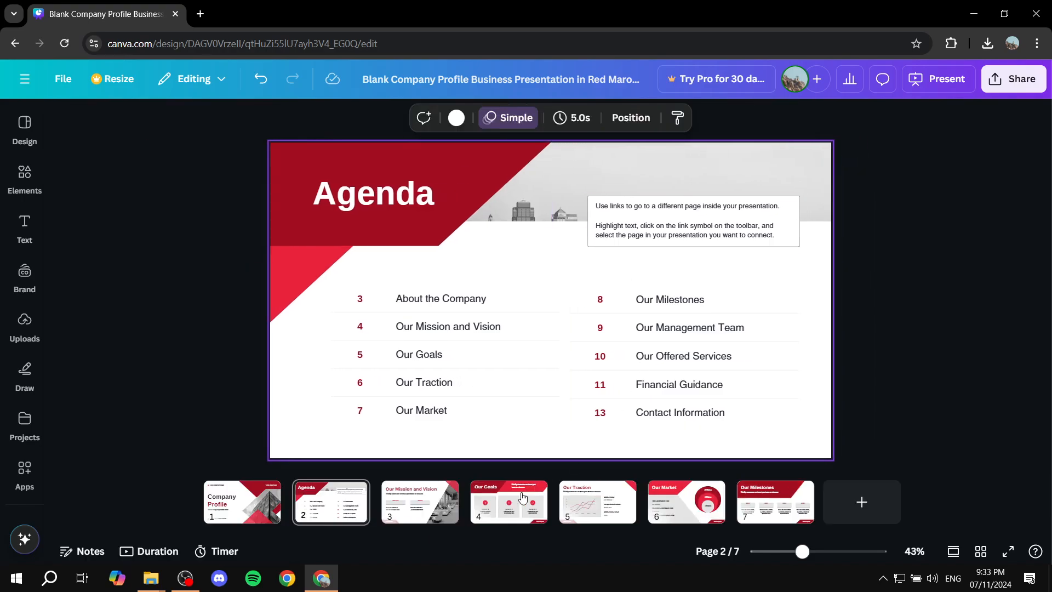
left_click(508, 502)
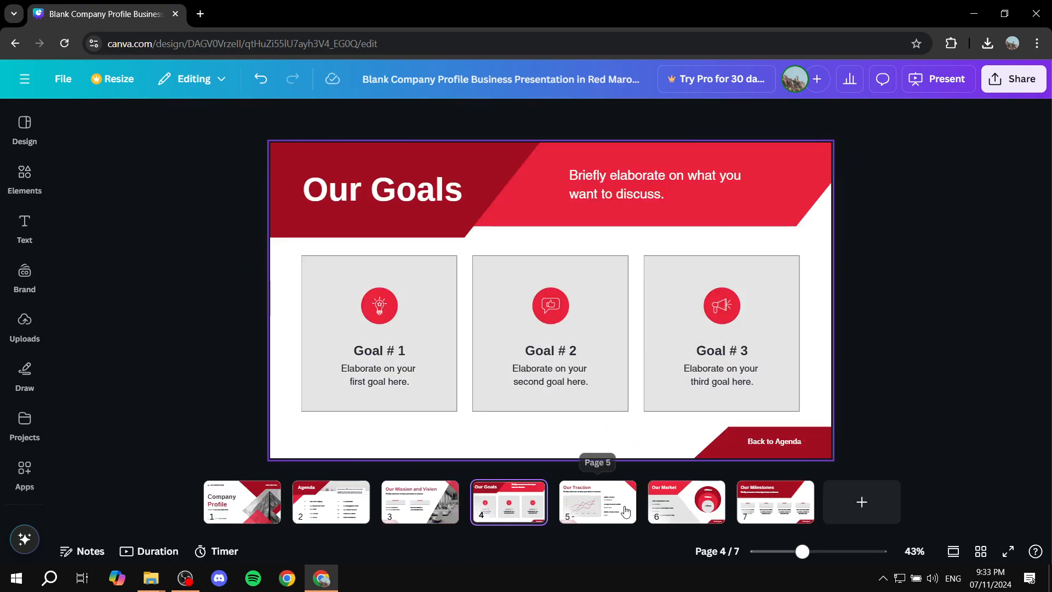
left_click(773, 502)
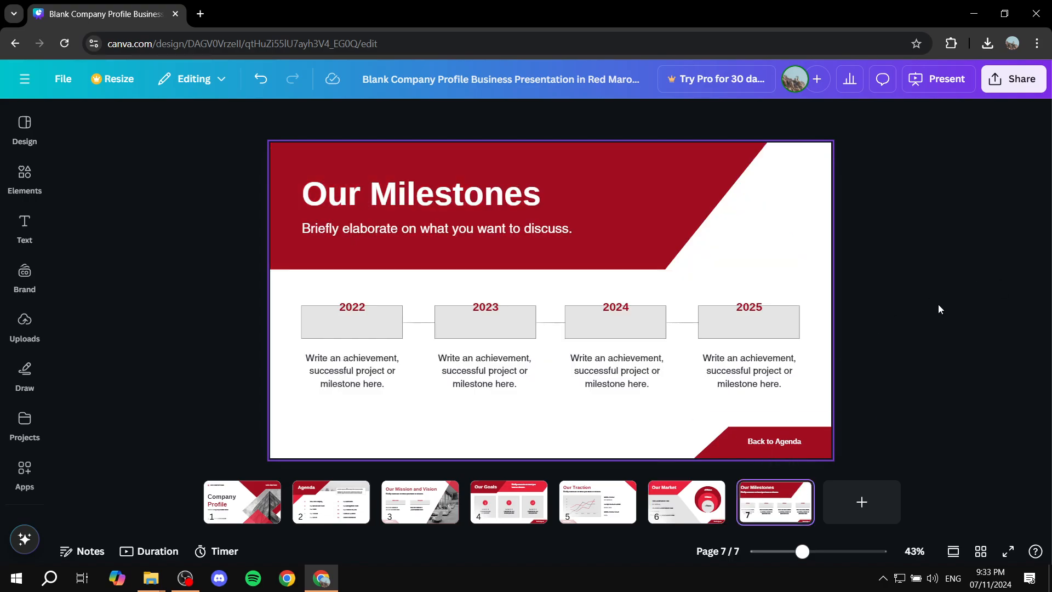
mouse_move(1017, 82)
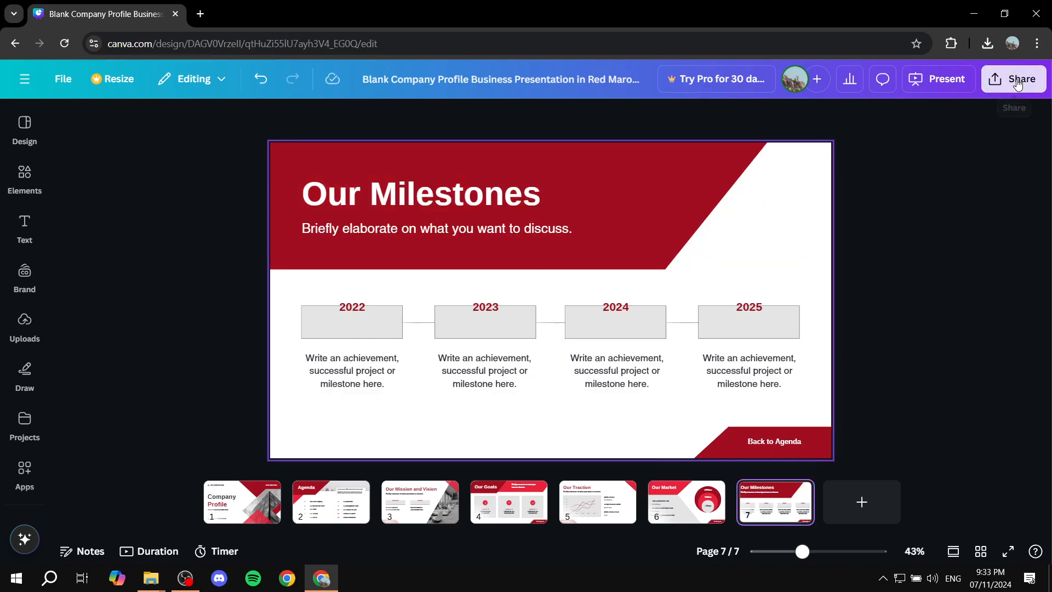
Download the presentation via Share as an MP4 Video of all seven pages
left_click(1015, 79)
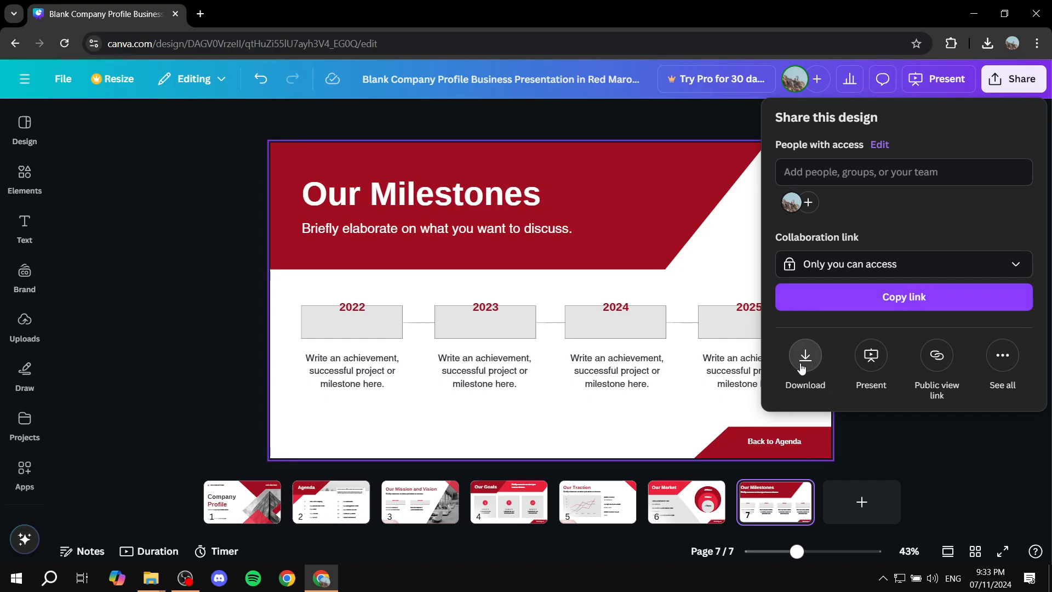
left_click(804, 362)
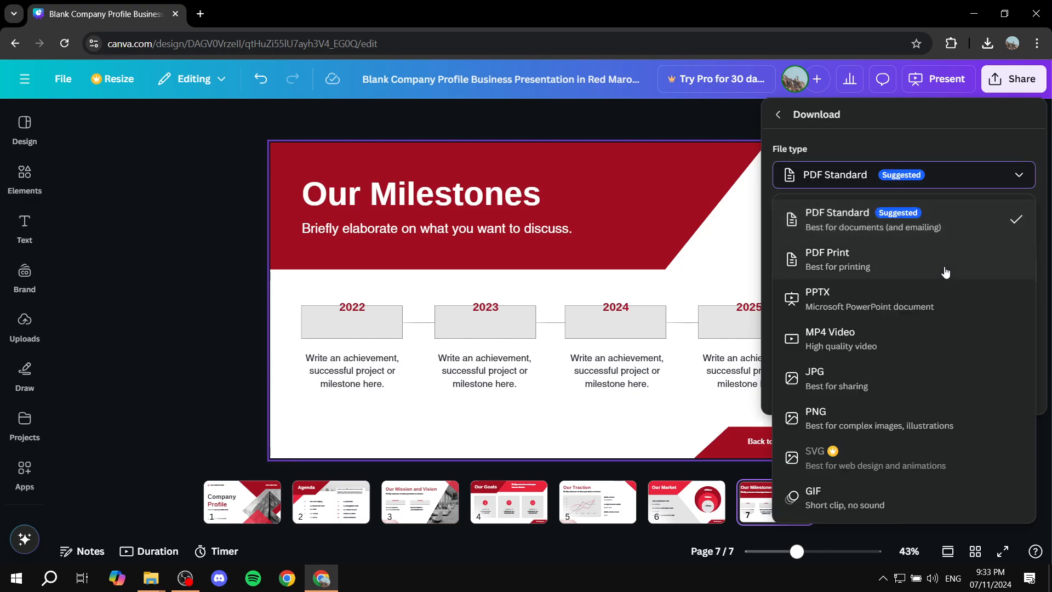
mouse_move(882, 338)
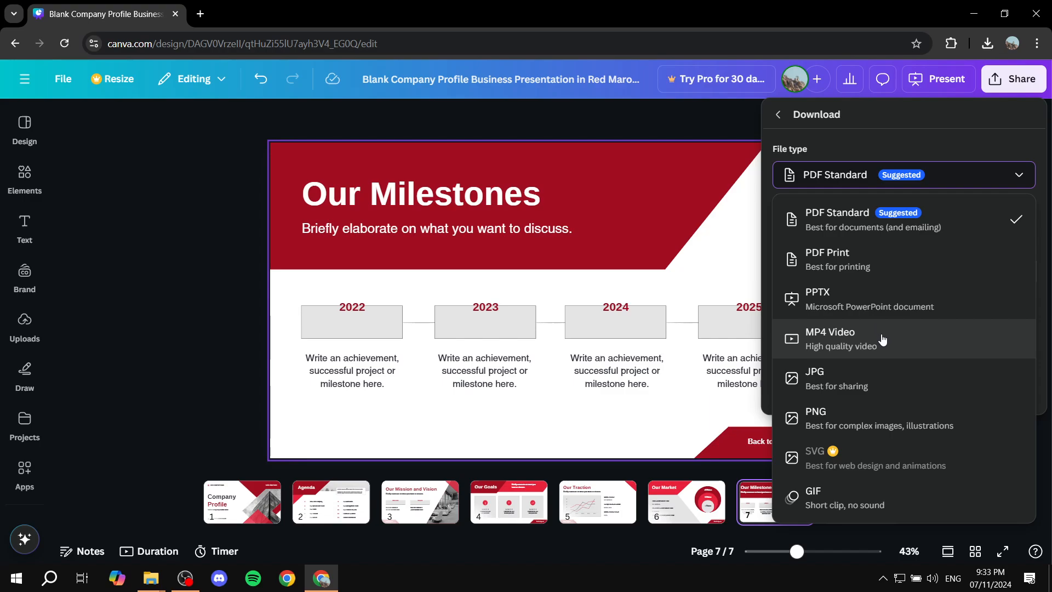
left_click(829, 338)
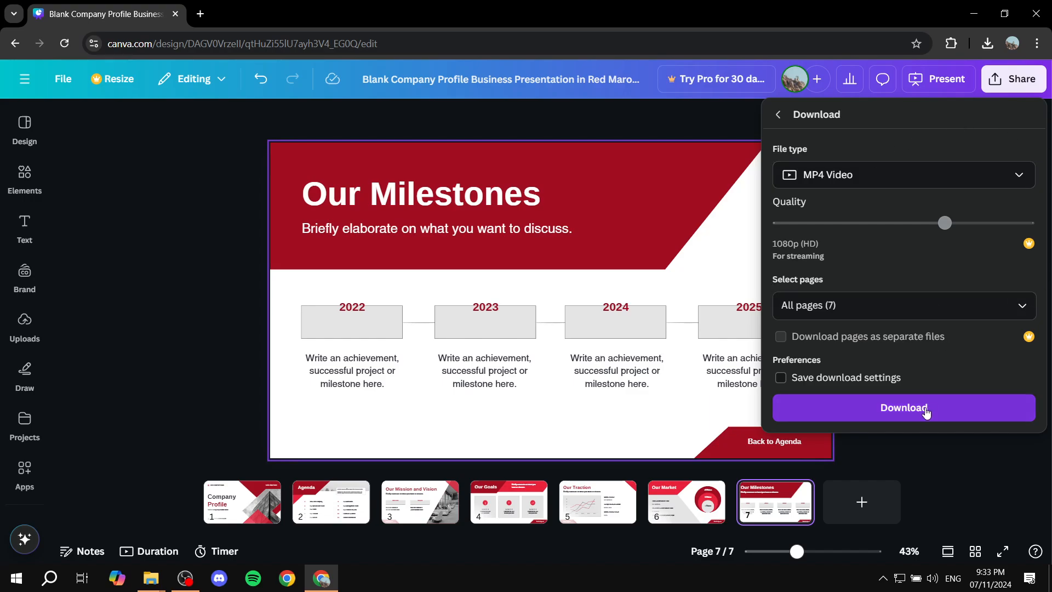
left_click(901, 407)
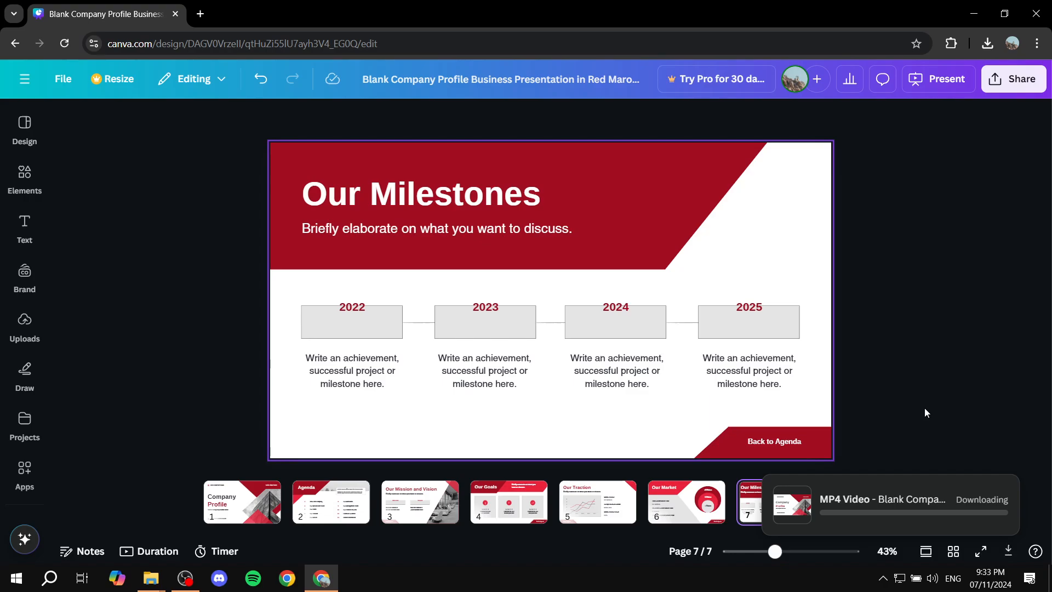
Return to the title page, select the building photo, then deselect it
left_click(241, 502)
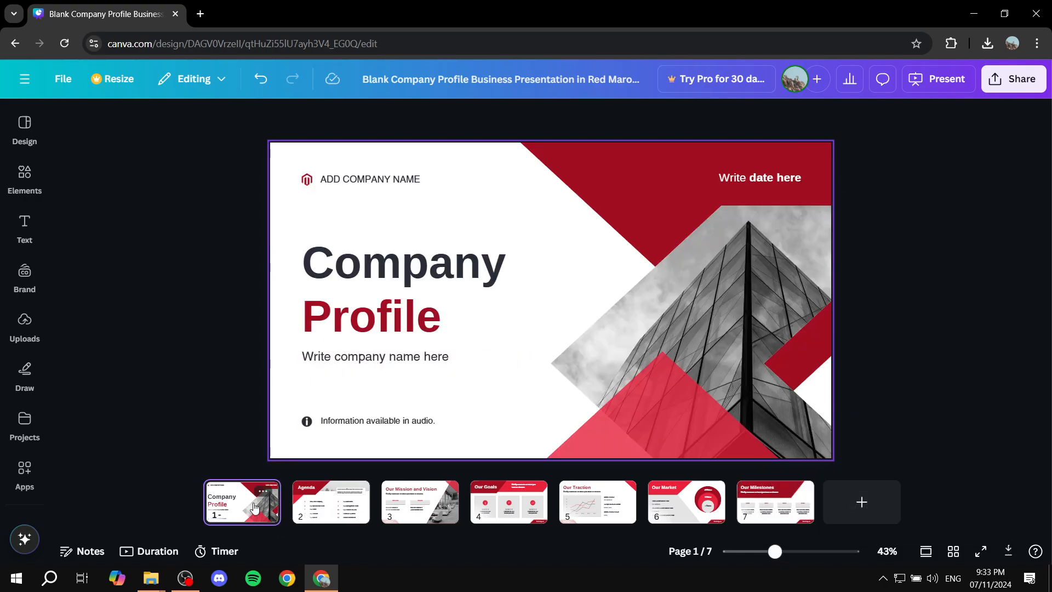
left_click(691, 329)
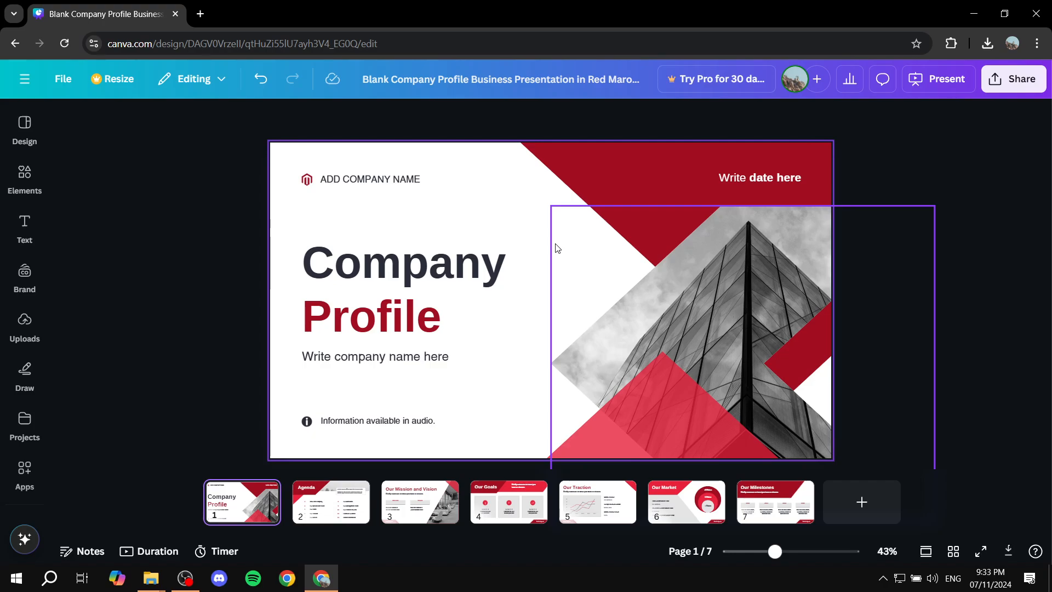
left_click(913, 156)
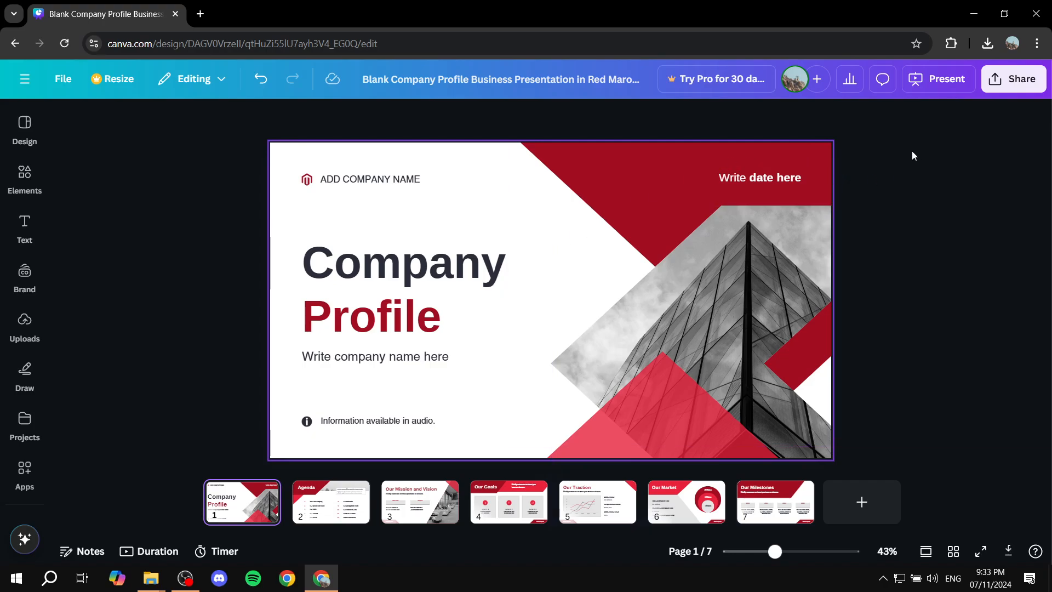
mouse_move(907, 145)
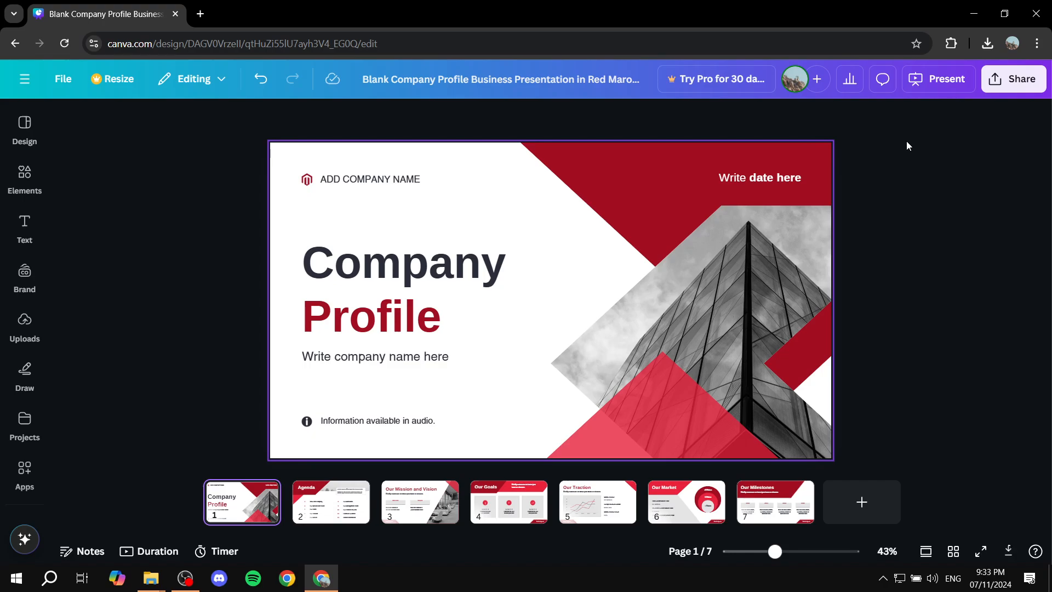